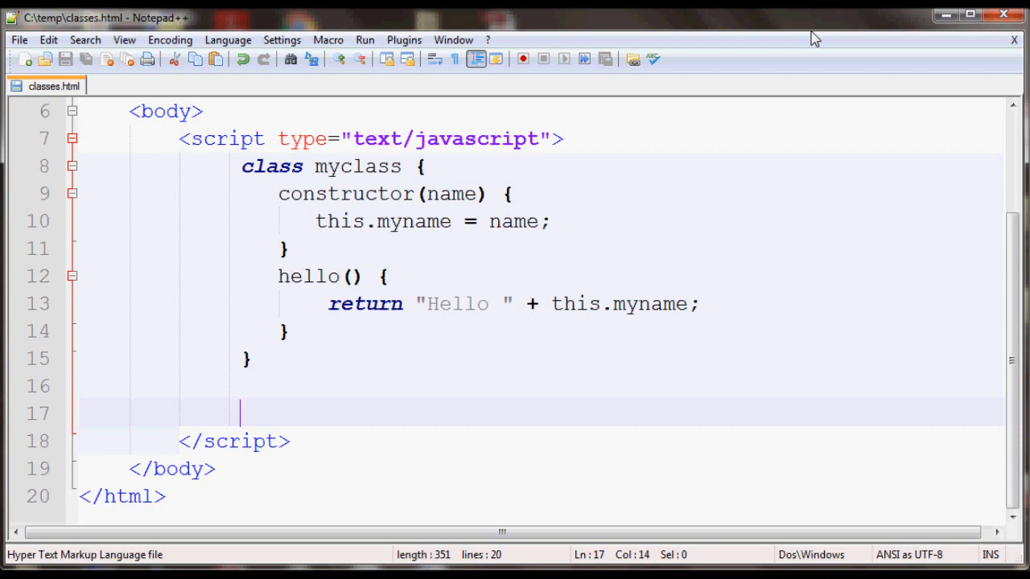
mouse_move(334, 173)
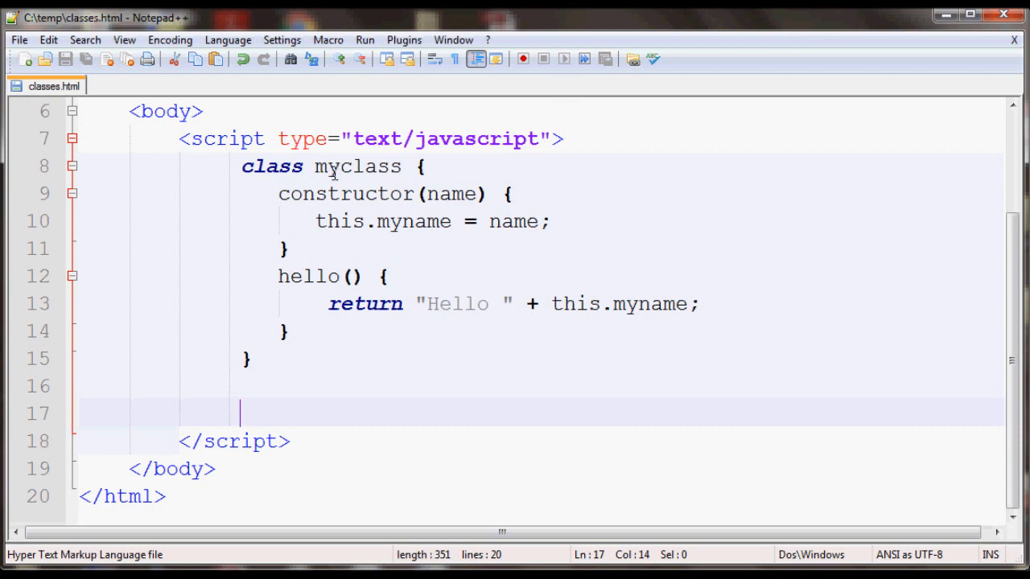
Highlight the existing myclass code: class name, name parameter, this.myname and hello's return
double_click(357, 166)
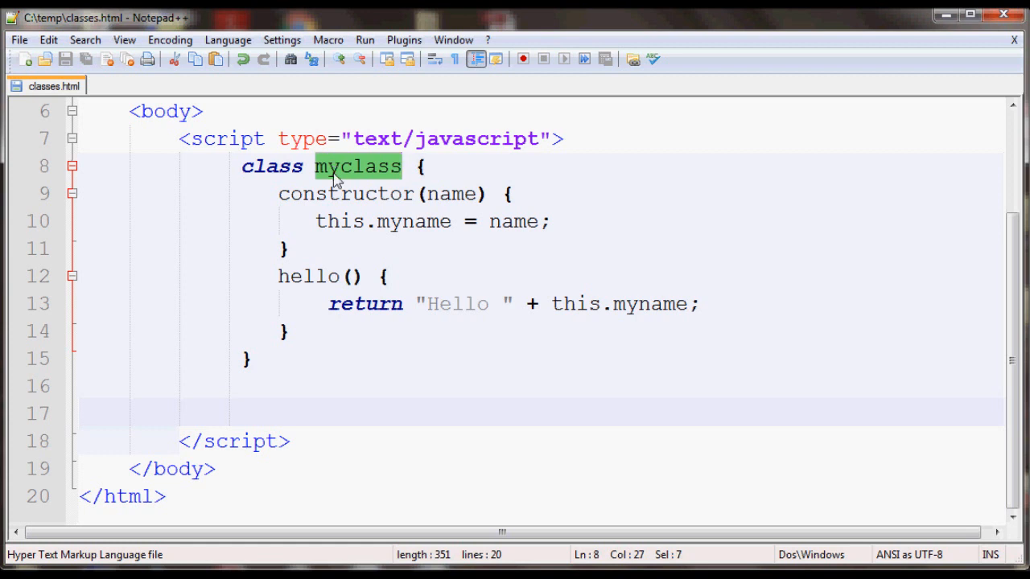
double_click(346, 194)
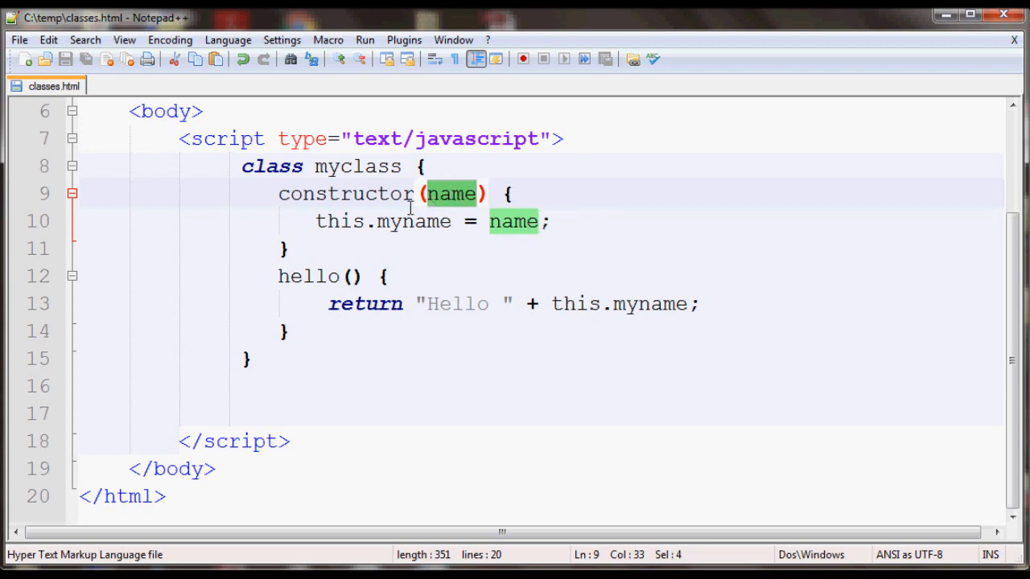
click(452, 221)
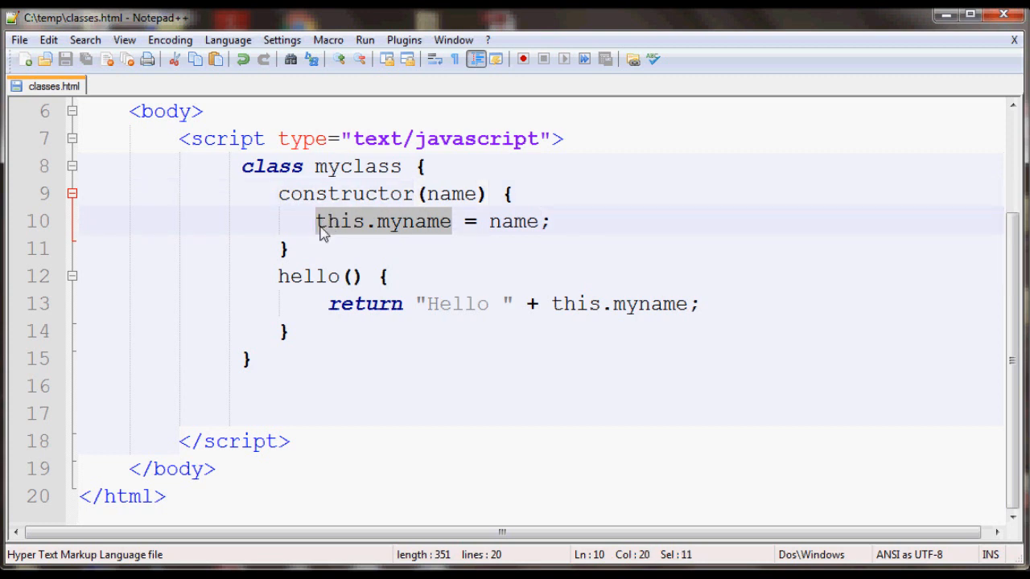
double_click(308, 276)
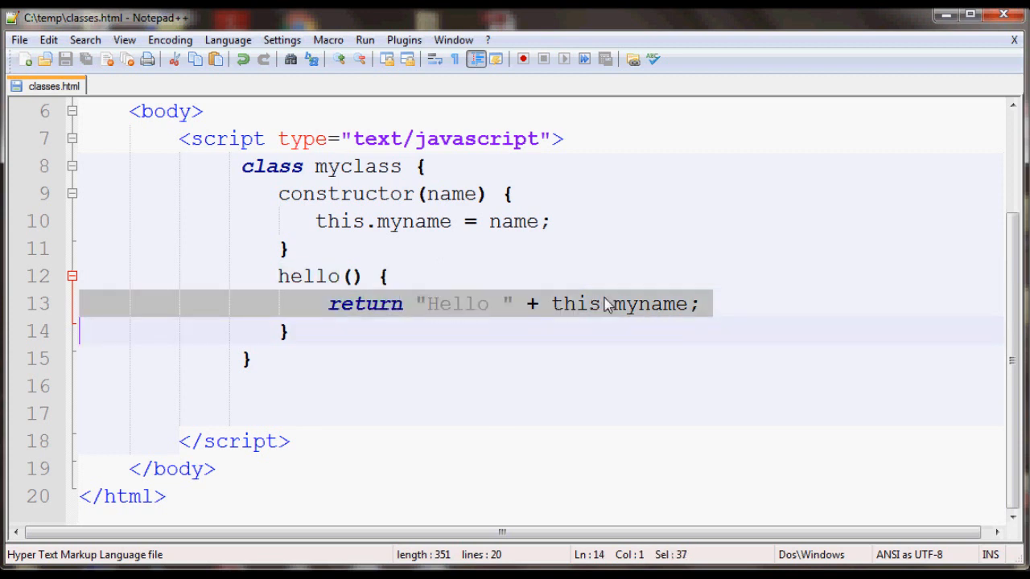
Declare class sub1 extends myclass { on the blank line below myclass
click(265, 385)
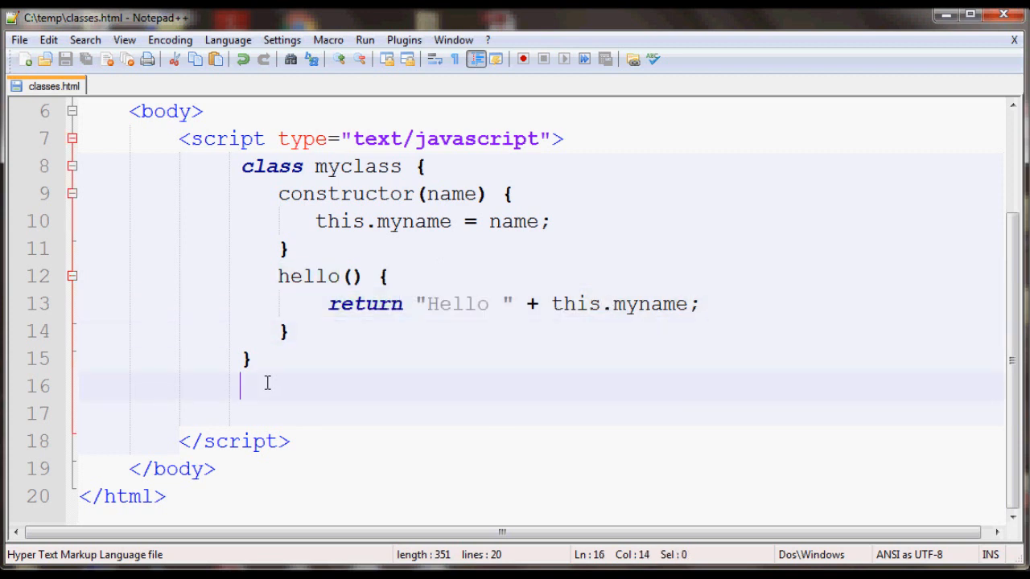
text(class)
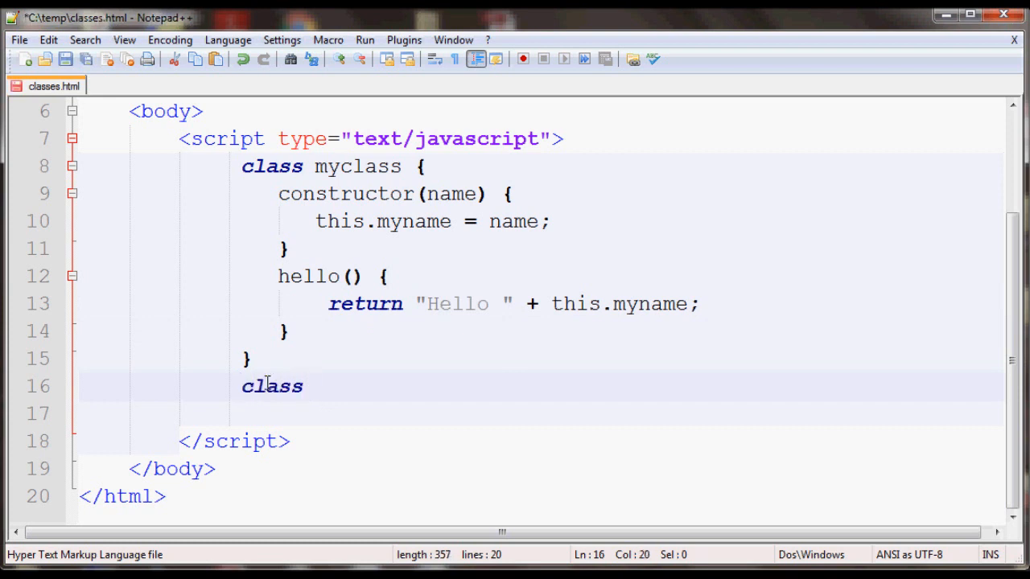
text(s)
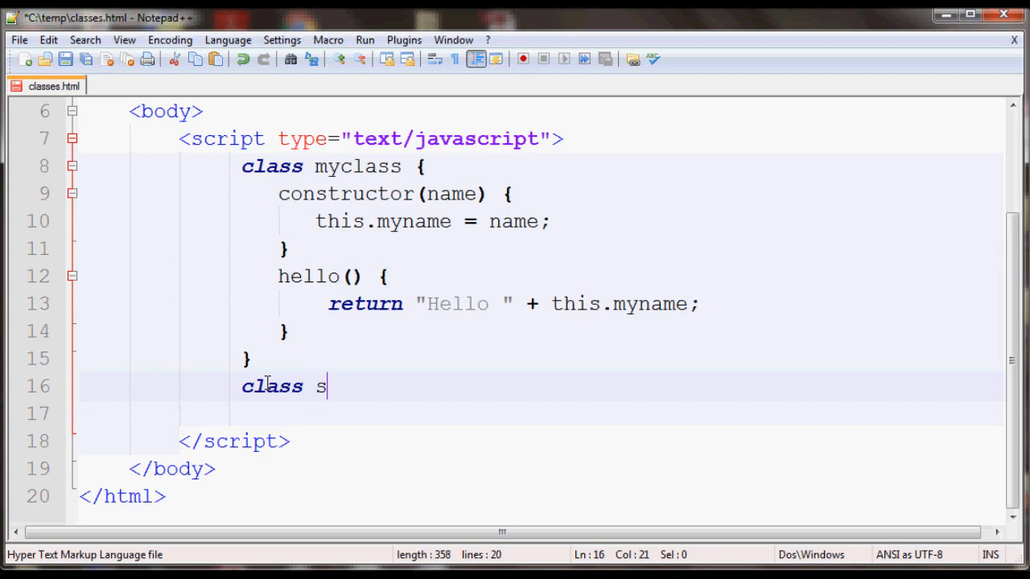
text(ub1)
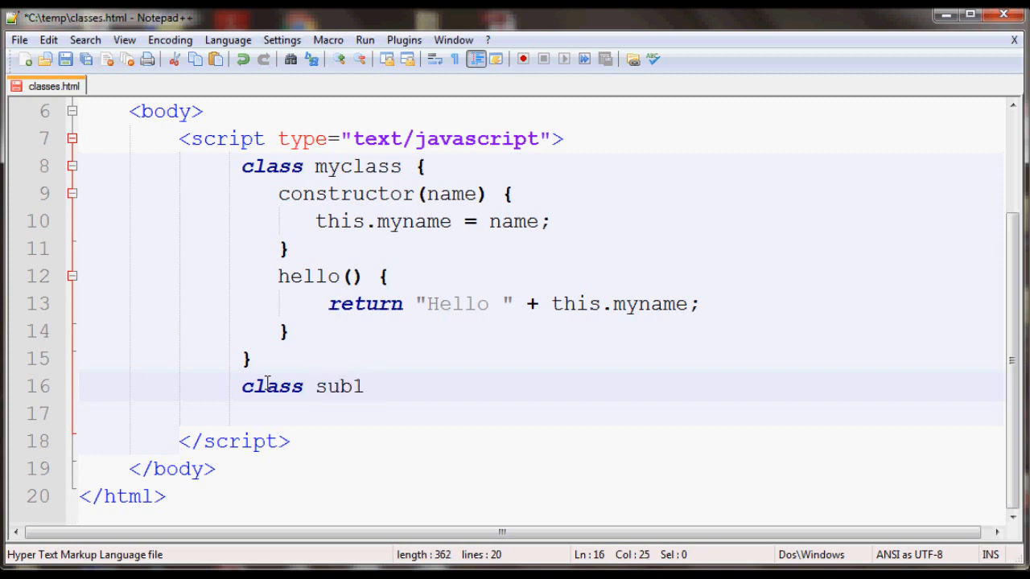
text(extends)
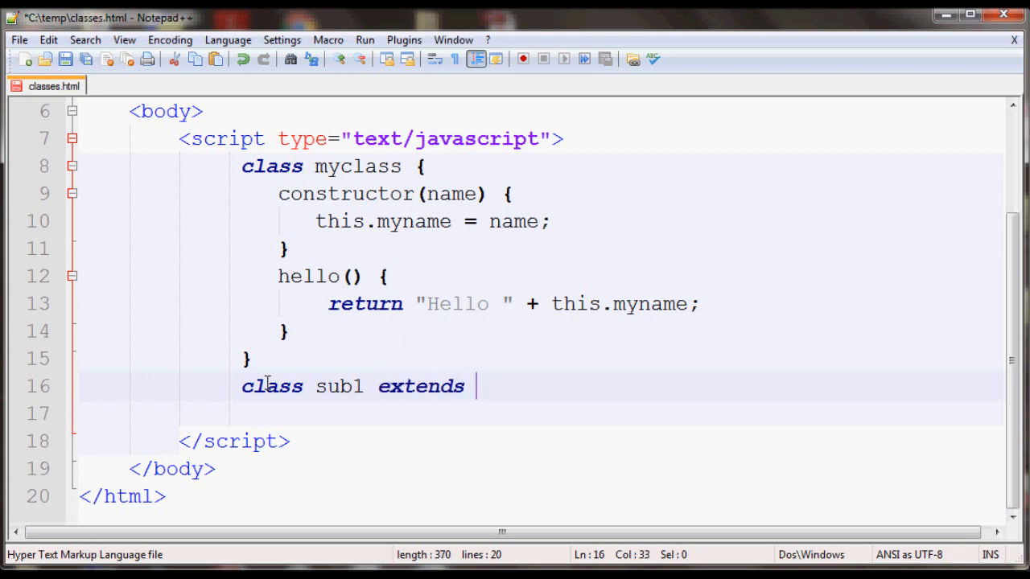
mouse_move(358, 181)
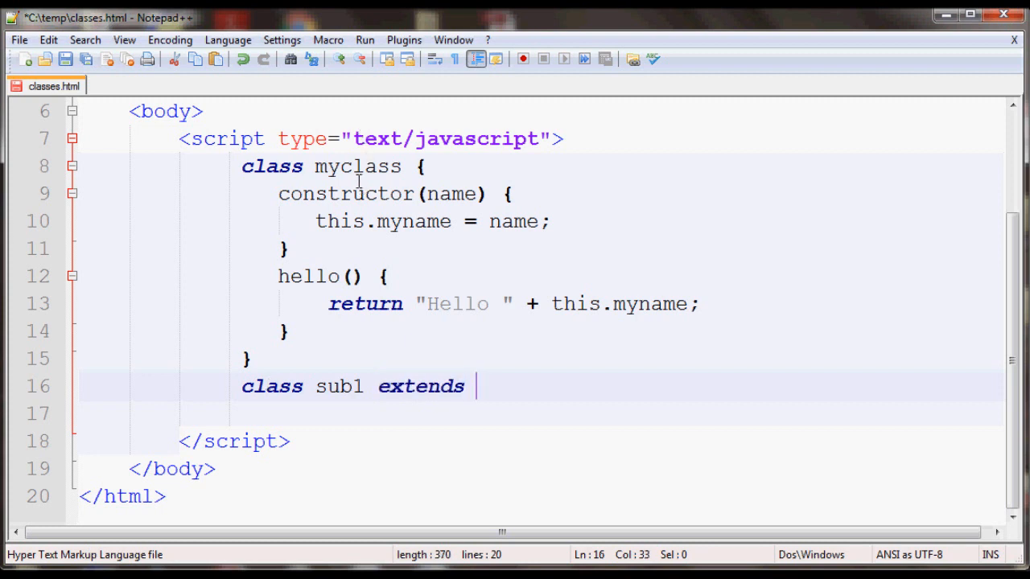
double_click(356, 167)
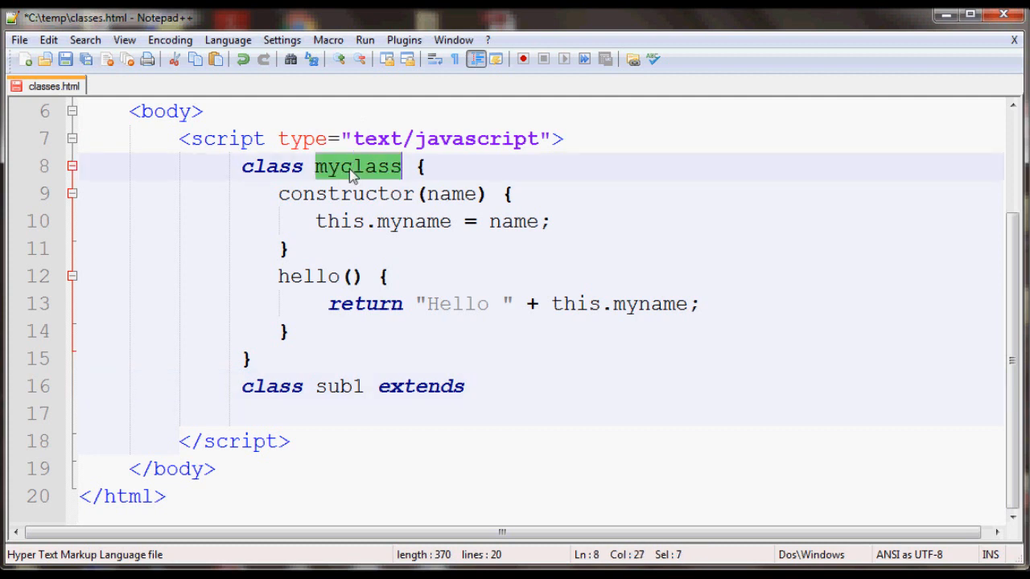
click(497, 386)
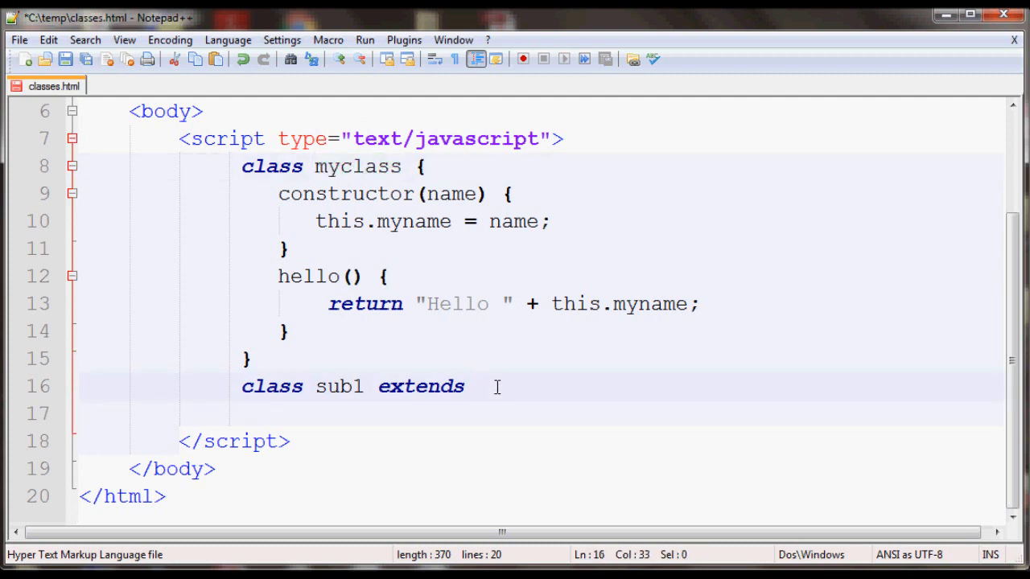
text(myclass)
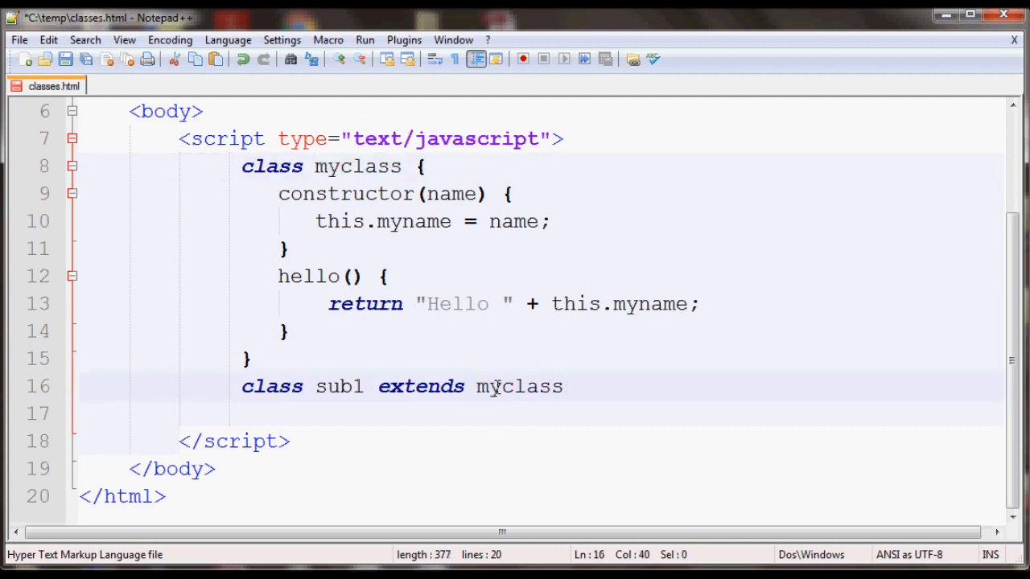
text({)
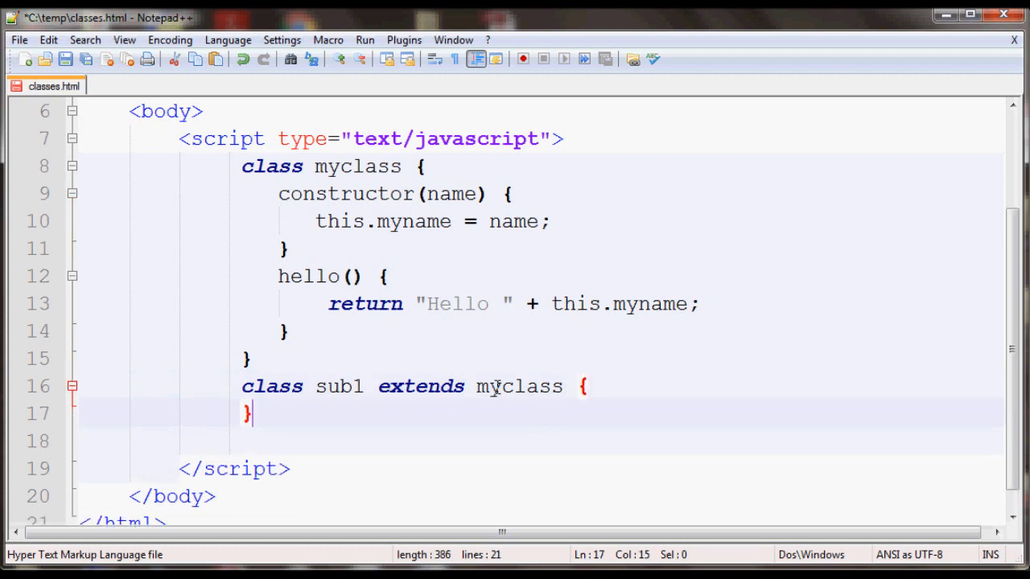
mouse_move(590, 386)
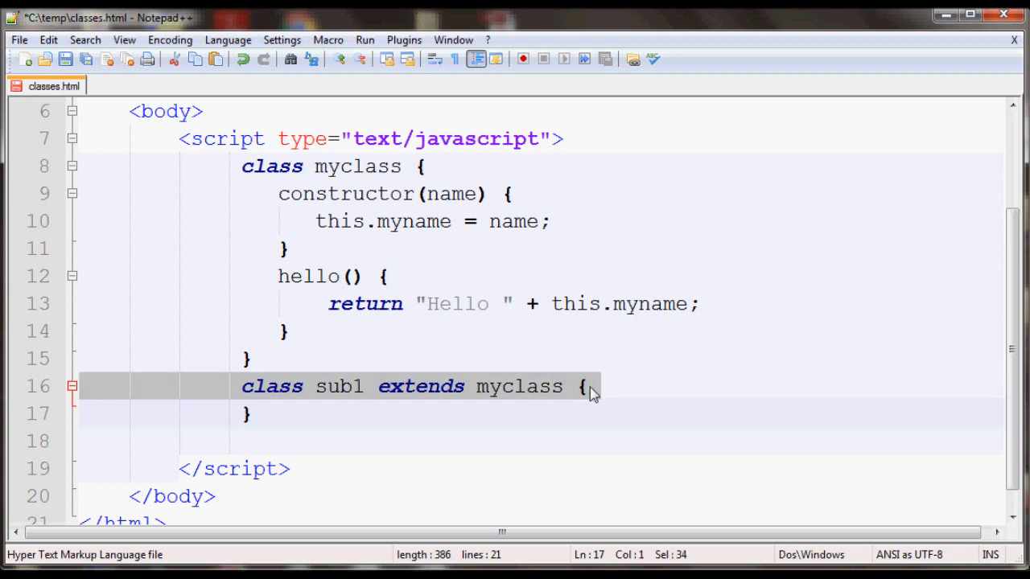
double_click(338, 386)
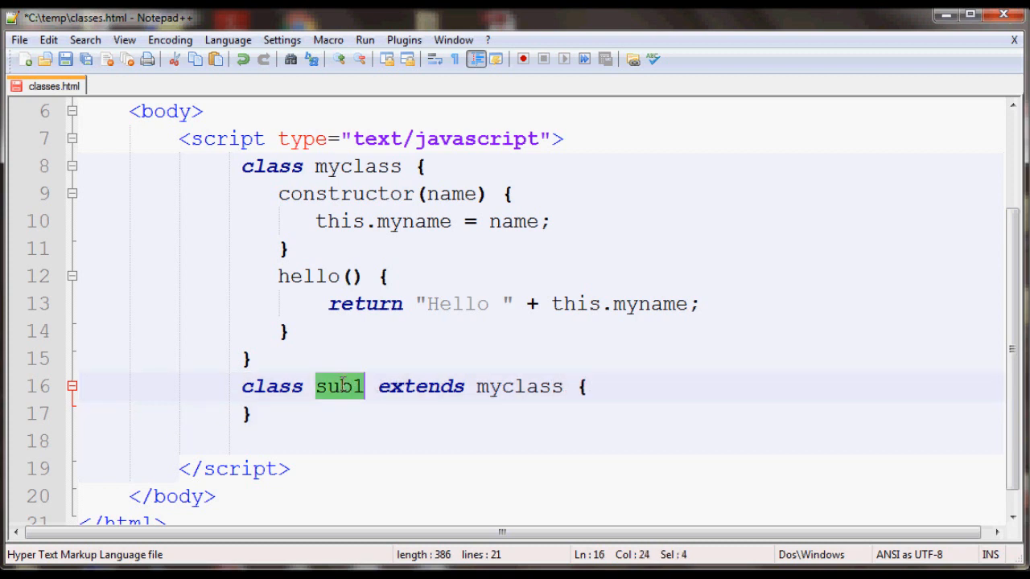
click(279, 194)
text(var a)
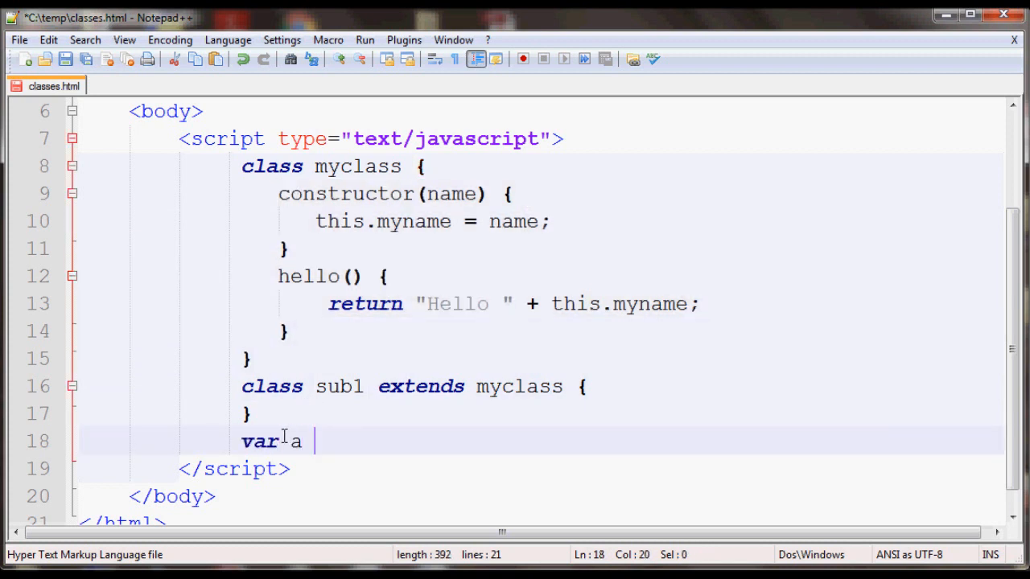
Complete the statement var a = new sub1("John Doe");
text(= new s)
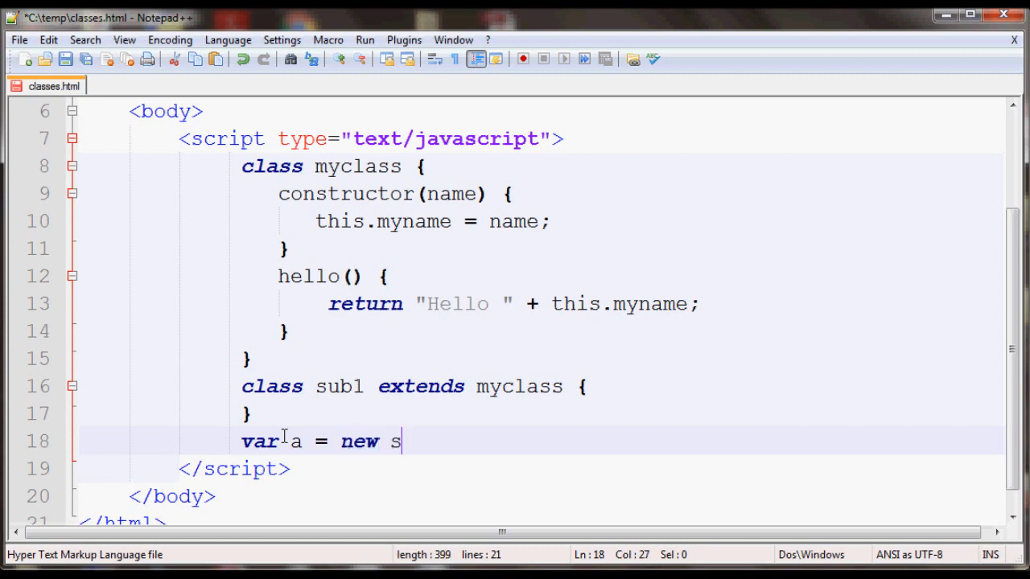
text(ub1()
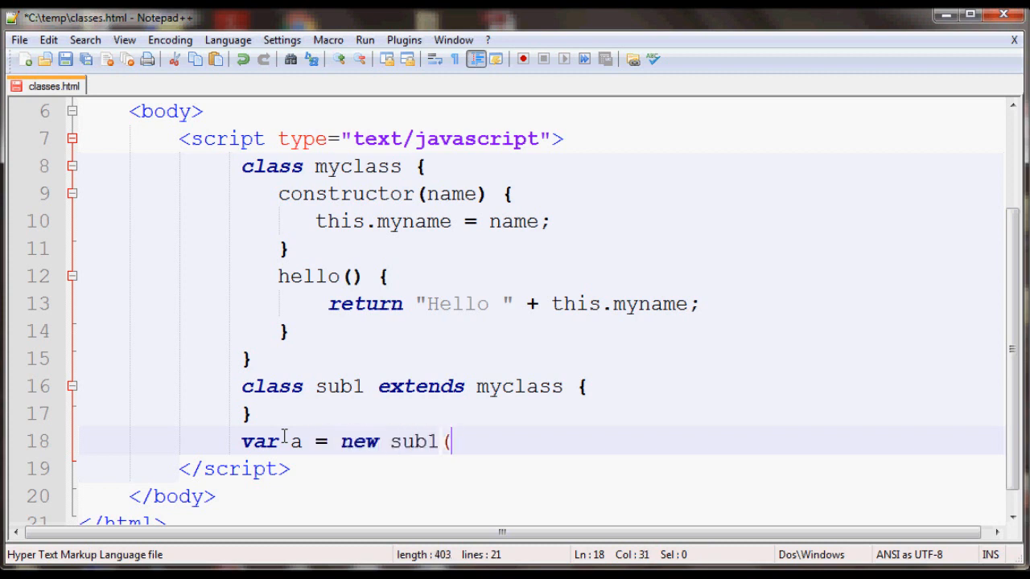
text(")
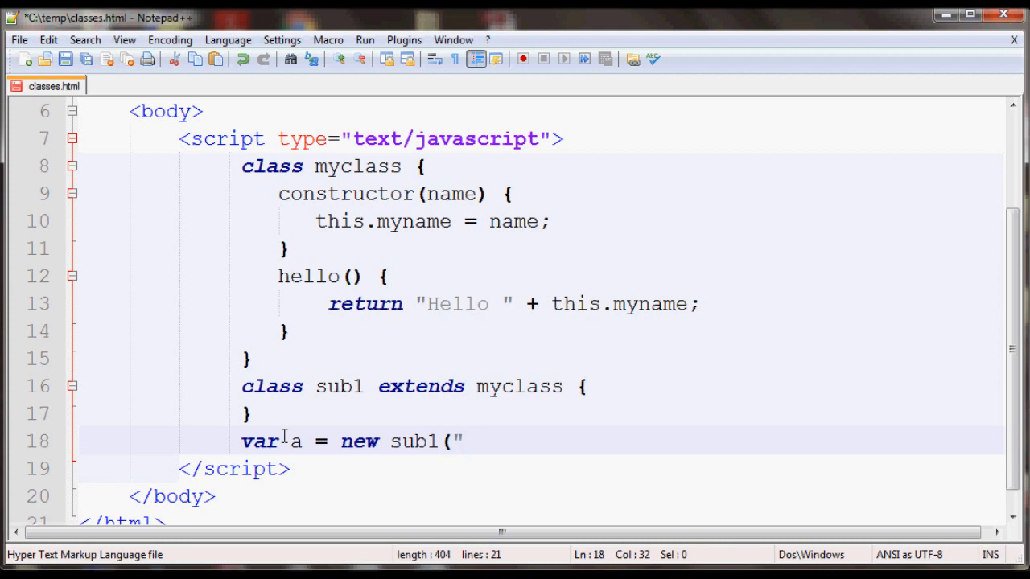
text(John)
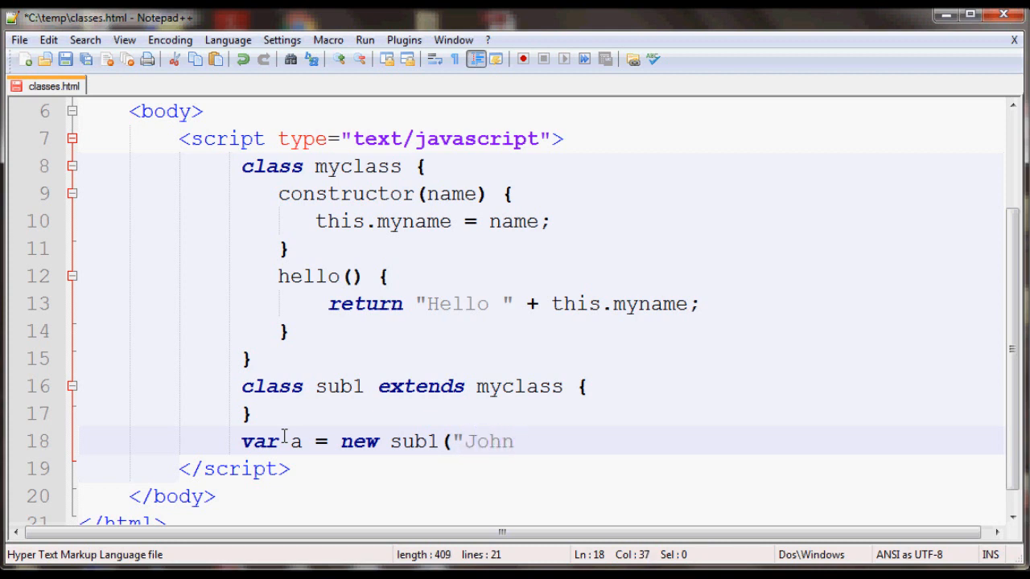
text(Doe")
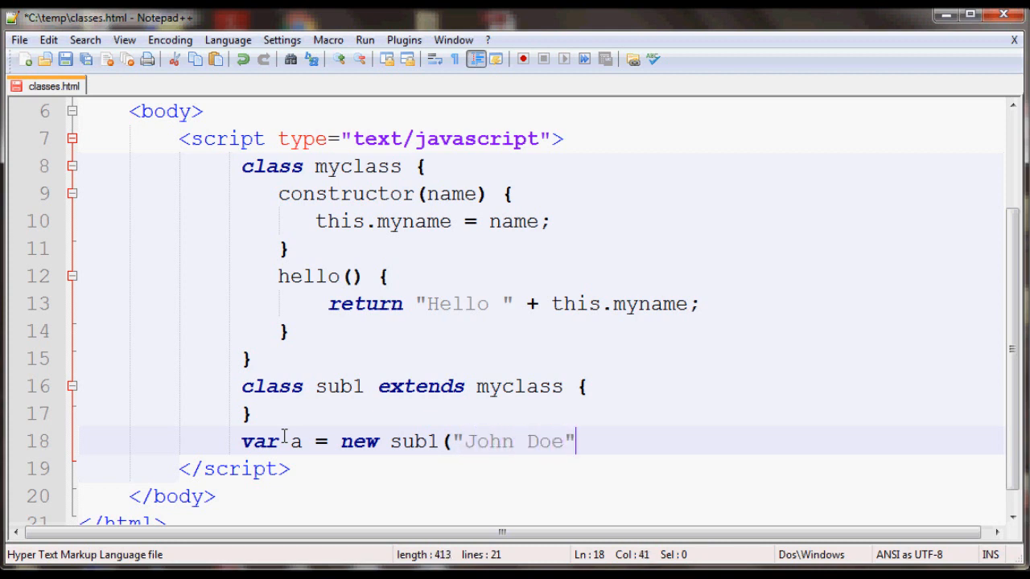
text();)
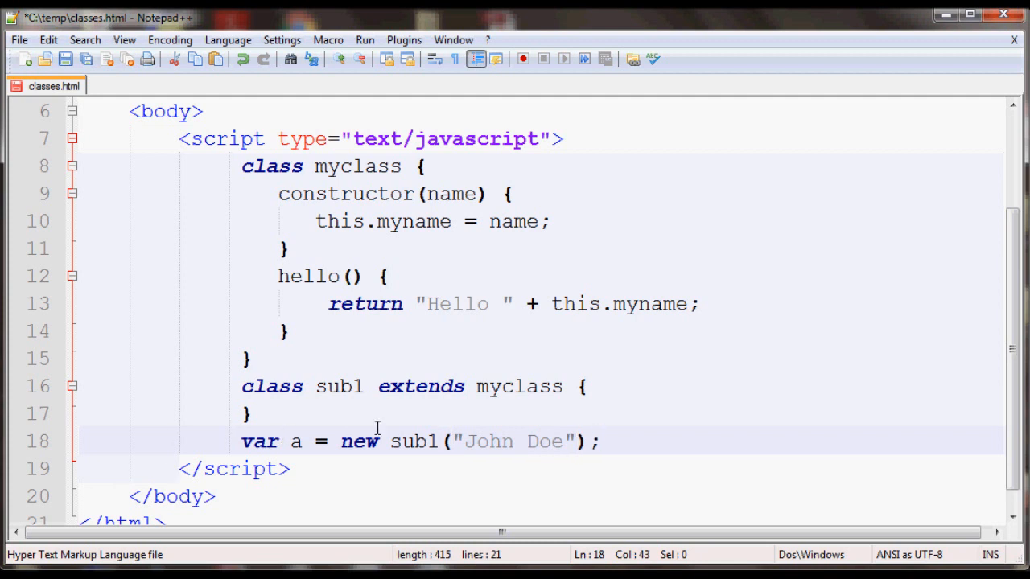
Review the constructor's this.myname line, then return to the end of the creation line
double_click(420, 386)
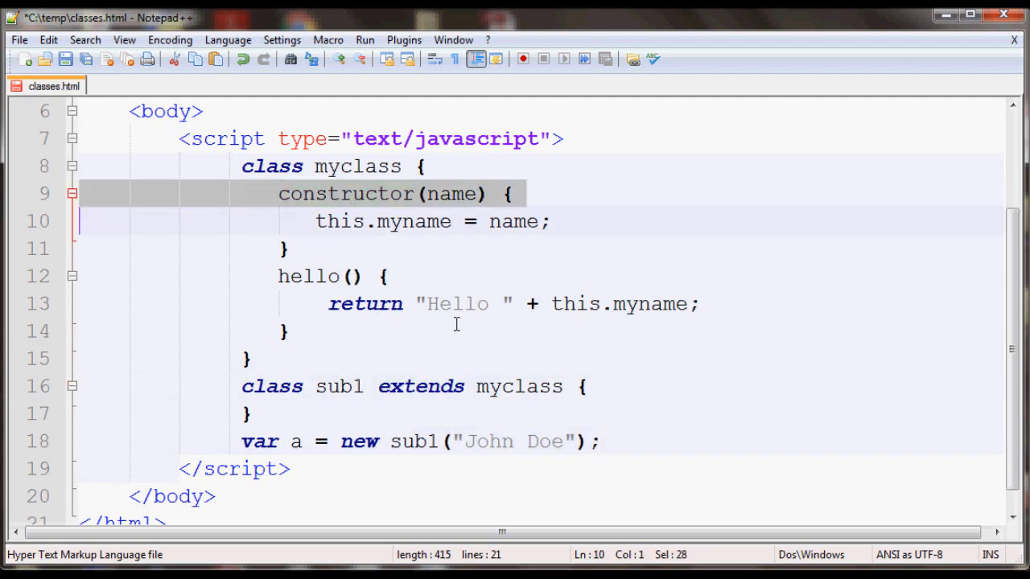
click(407, 222)
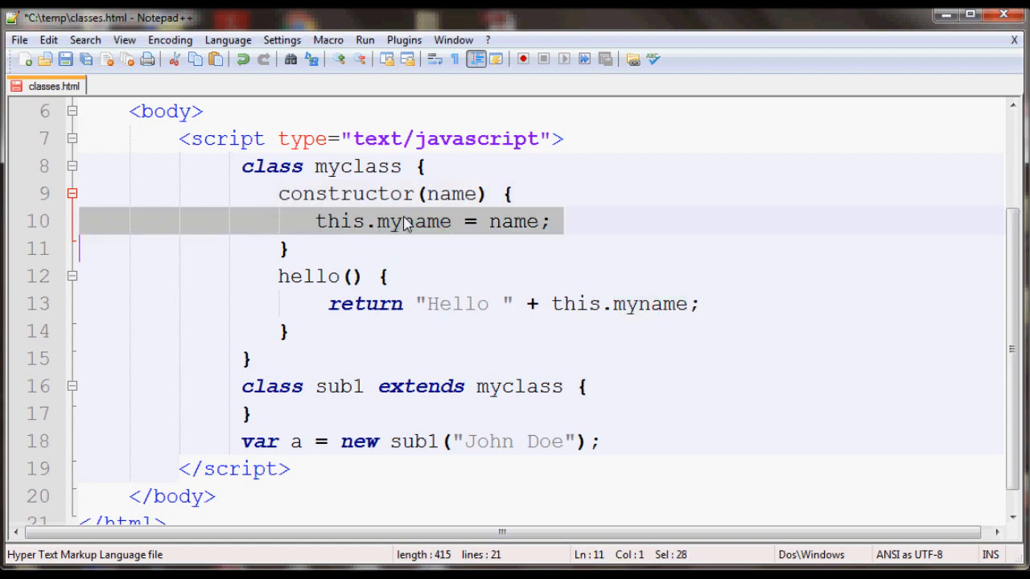
click(450, 222)
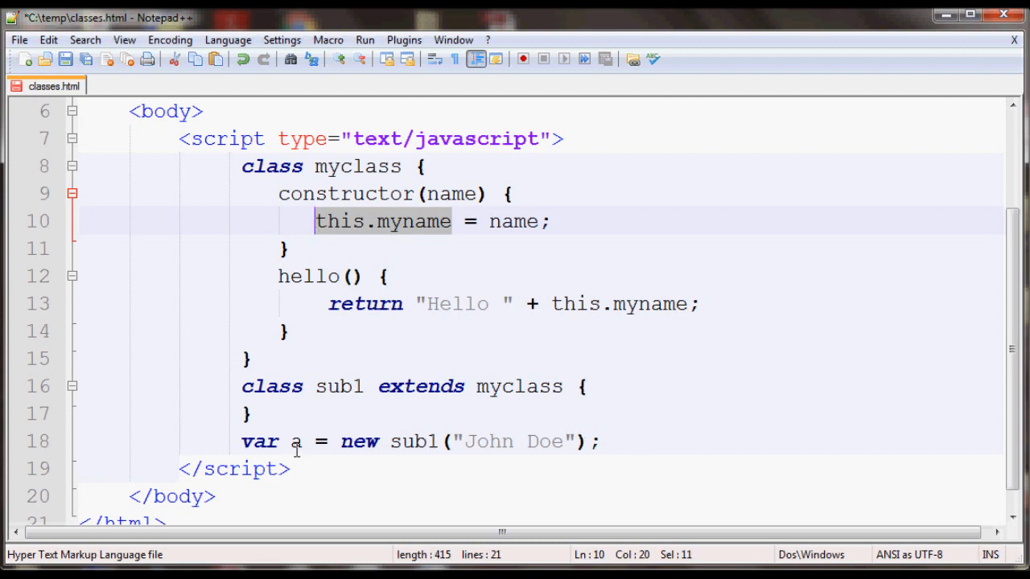
mouse_move(465, 292)
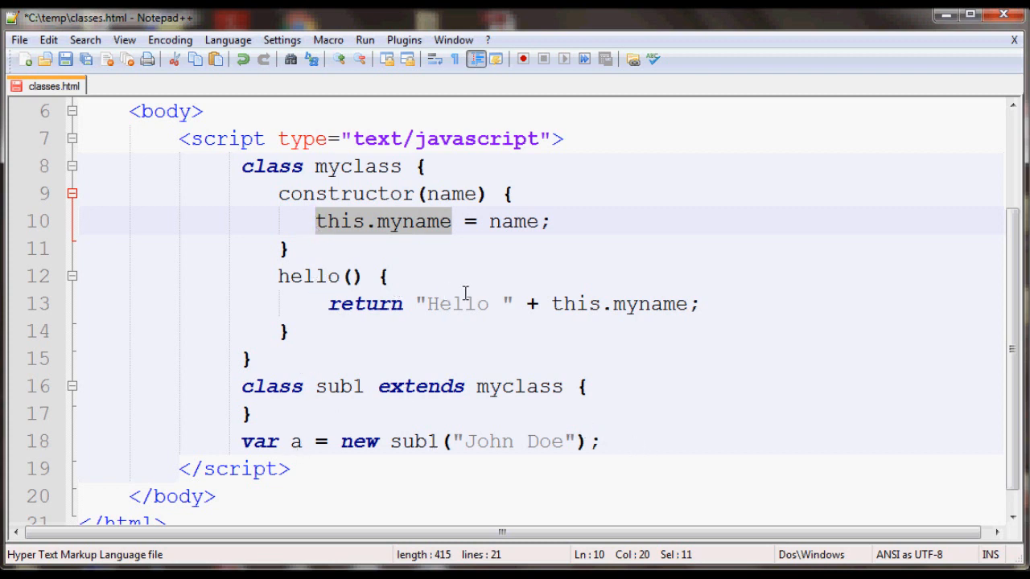
click(602, 441)
text(docue)
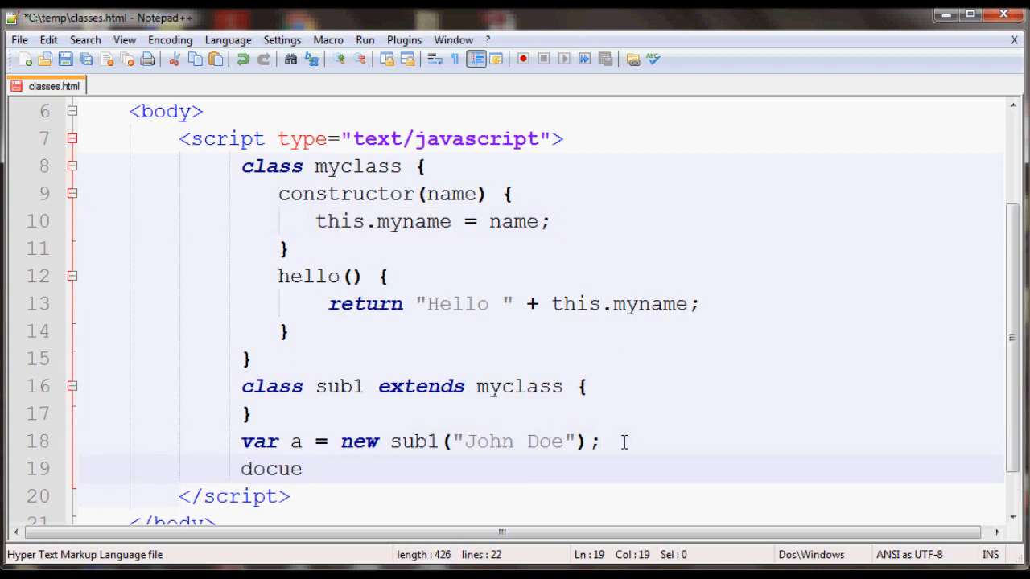
Finish the line document.write(a.hello()); and highlight the parent hello method
text(ment.)
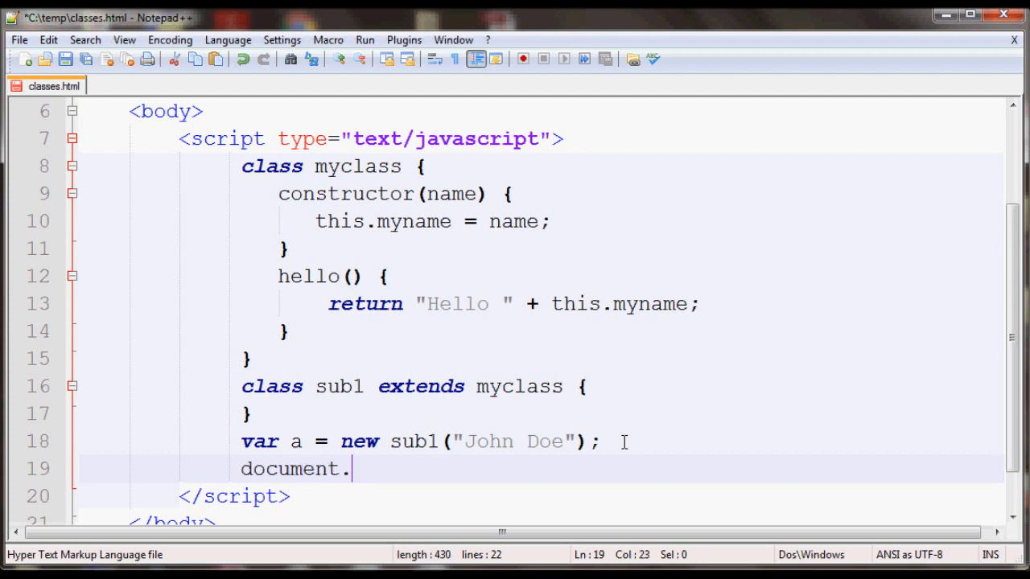
text(write()
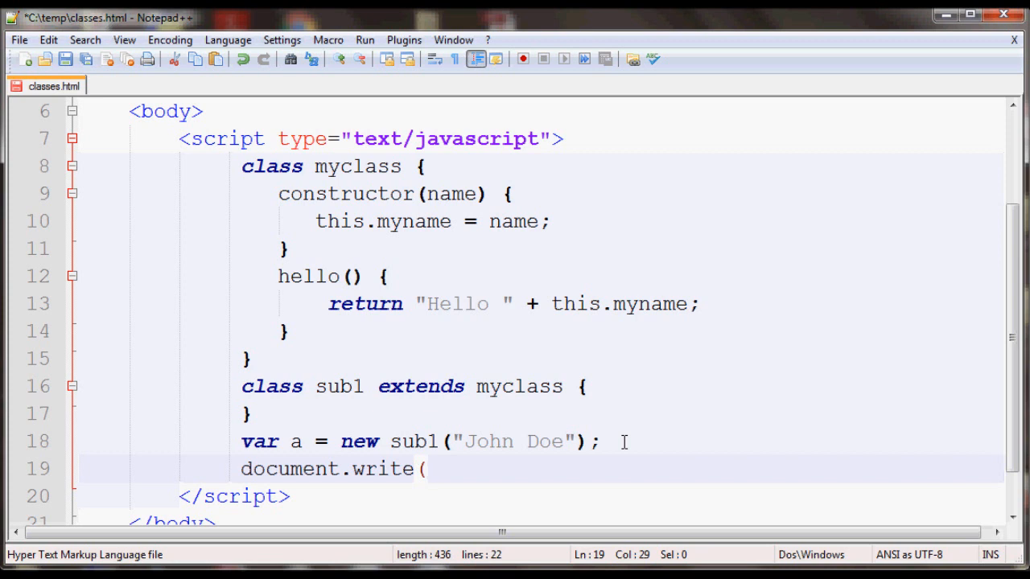
text(a.hello)
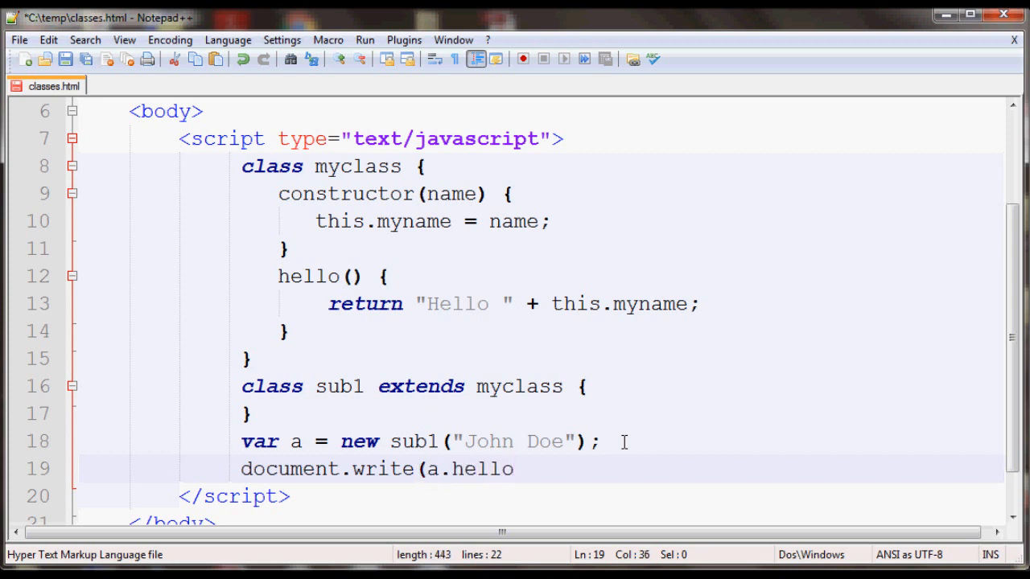
text(();)
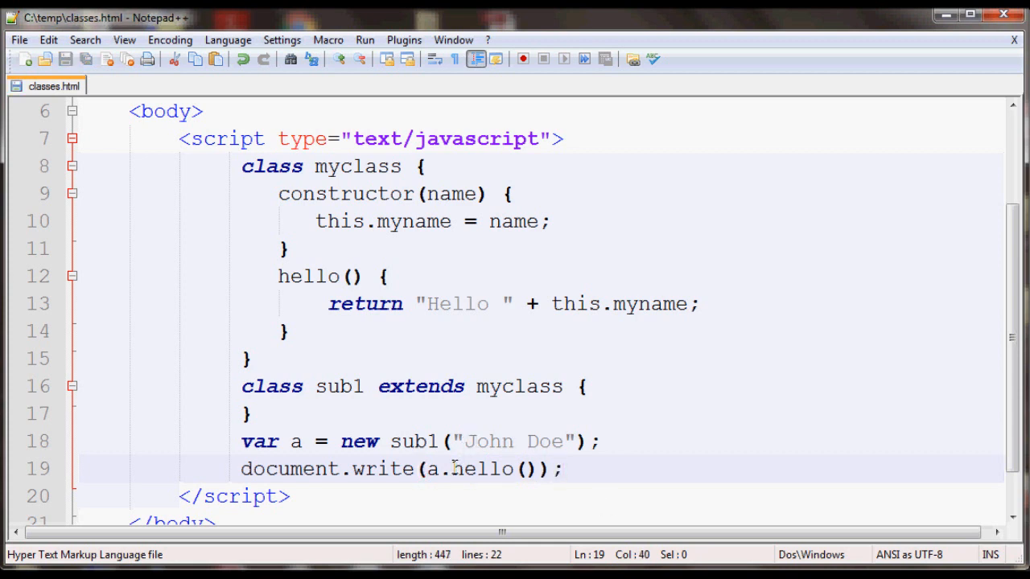
double_click(308, 276)
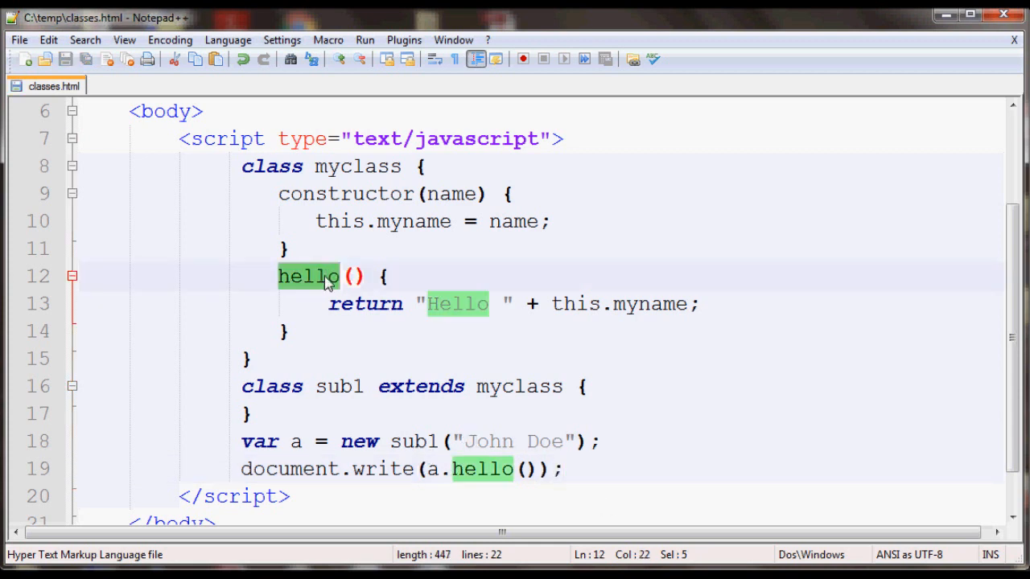
mouse_move(597, 402)
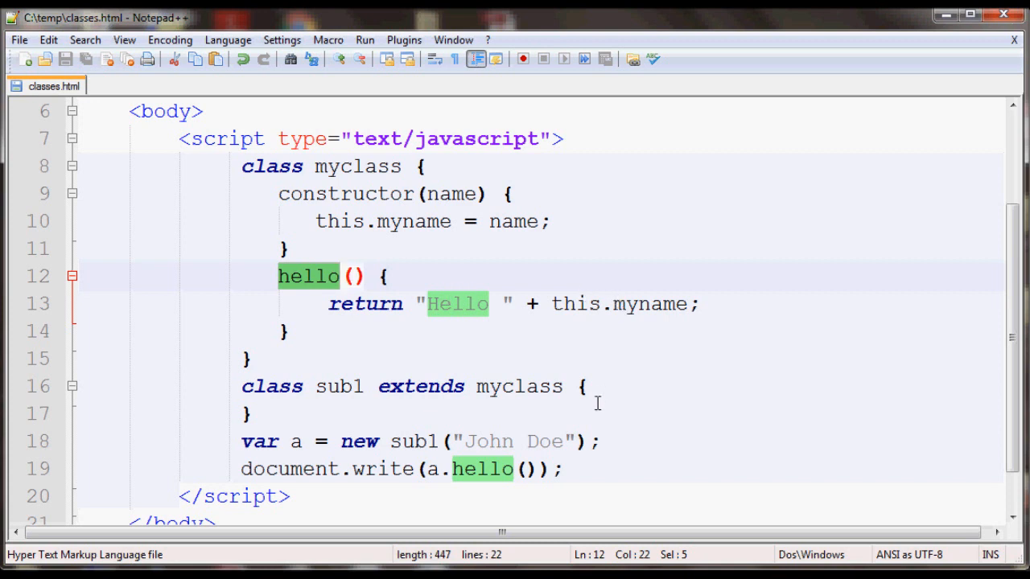
Show classes.html in the Firefox tab, displaying 'Hello John Doe'
click(365, 39)
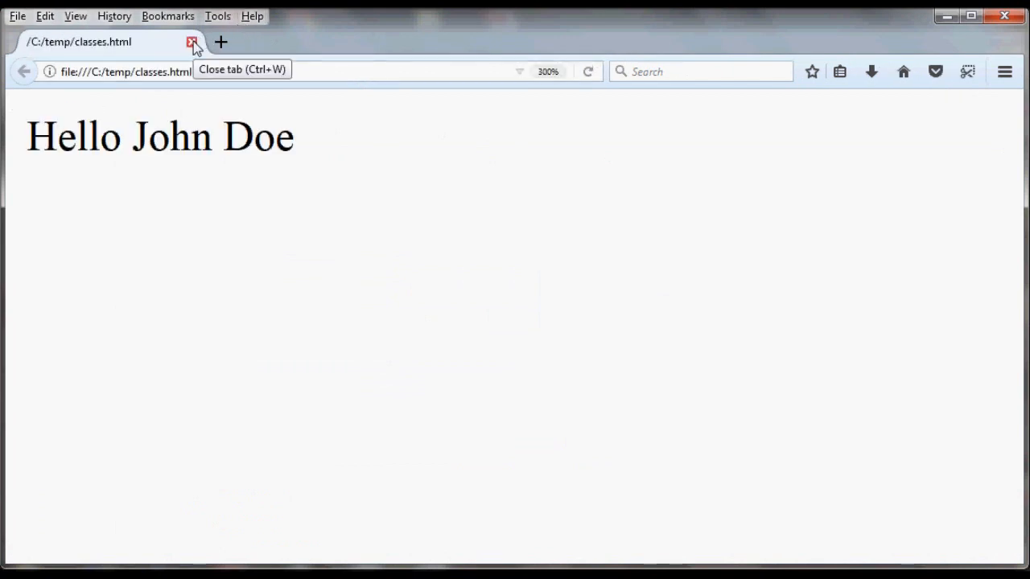
mouse_move(948, 16)
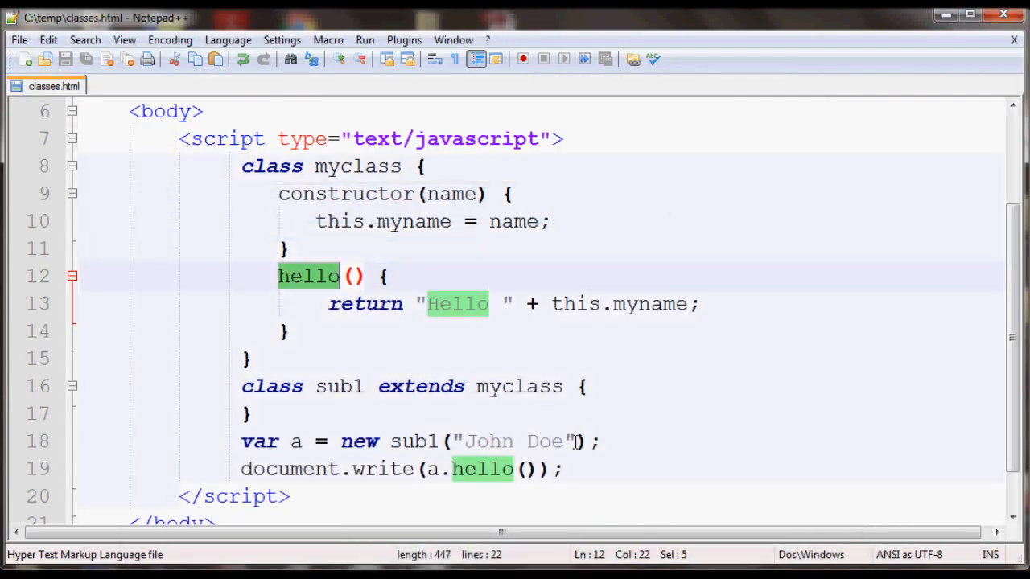
Add constructor(name,age) { inside the sub1 class body
click(595, 387)
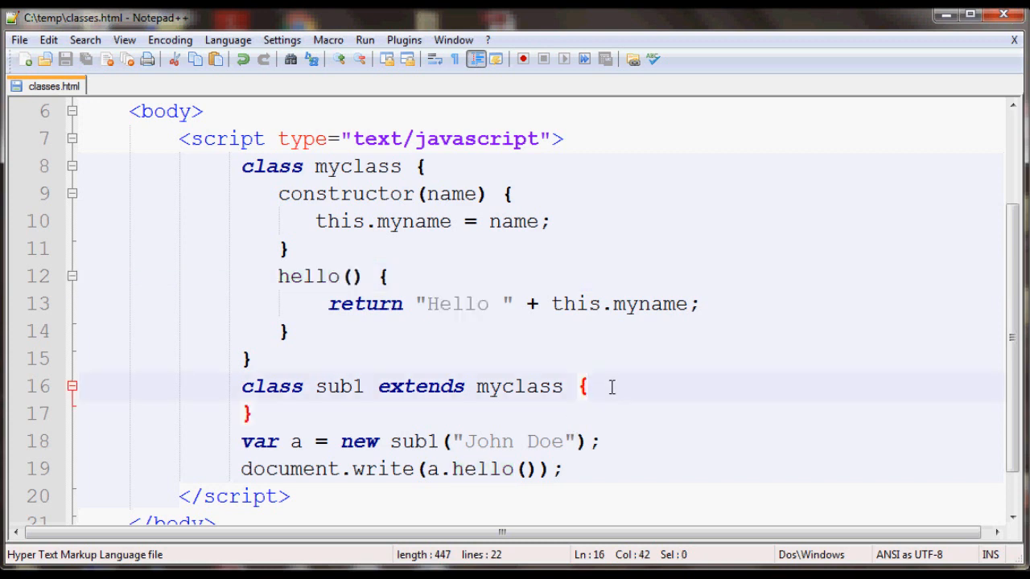
key(enter)
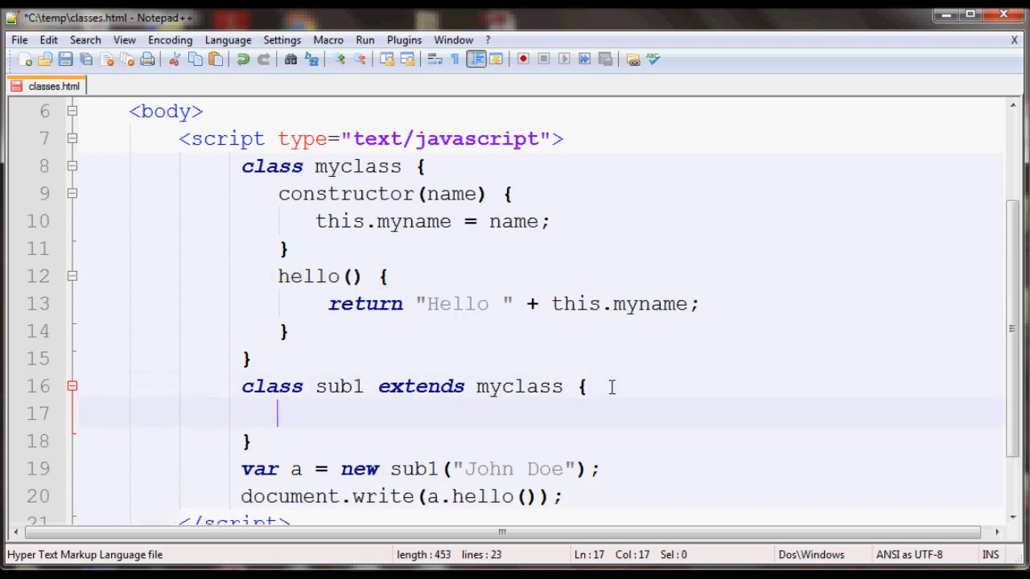
text(constru)
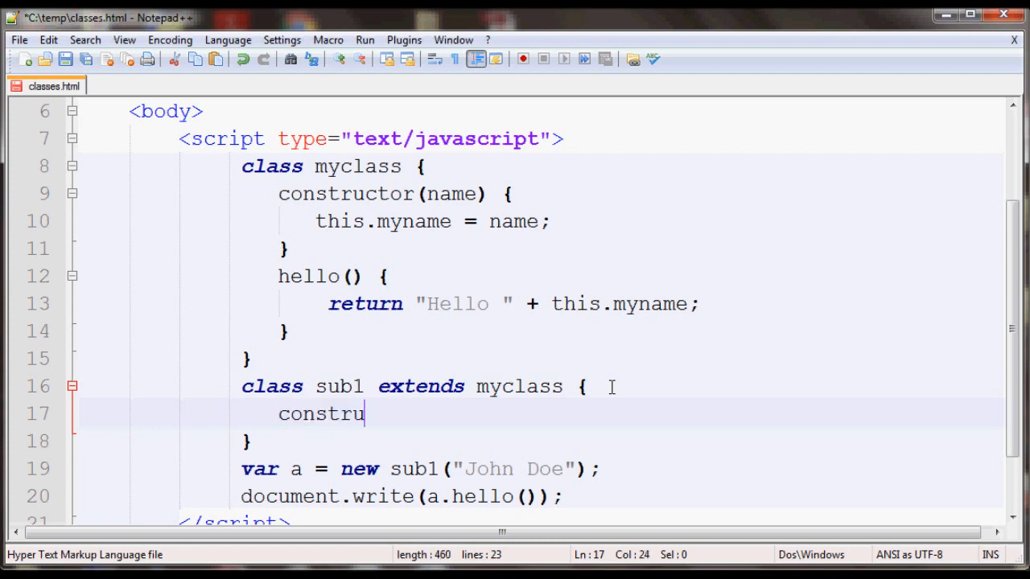
text(ctor)
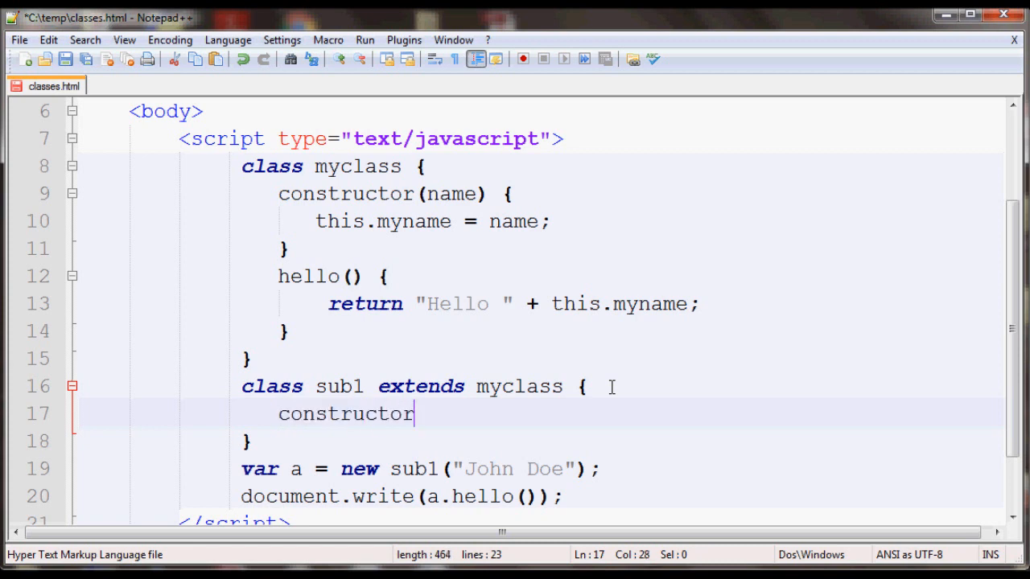
text(()
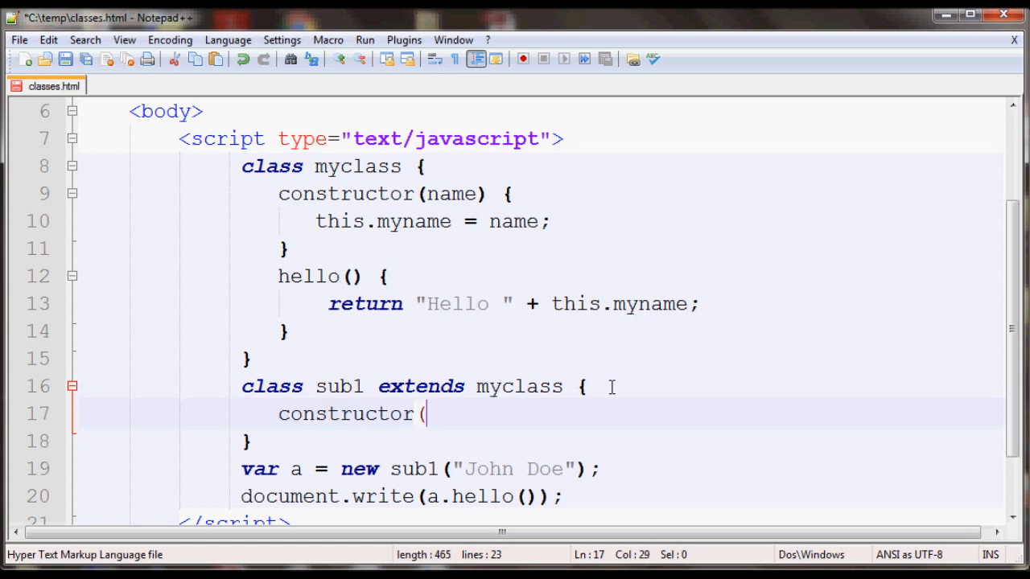
text(name)
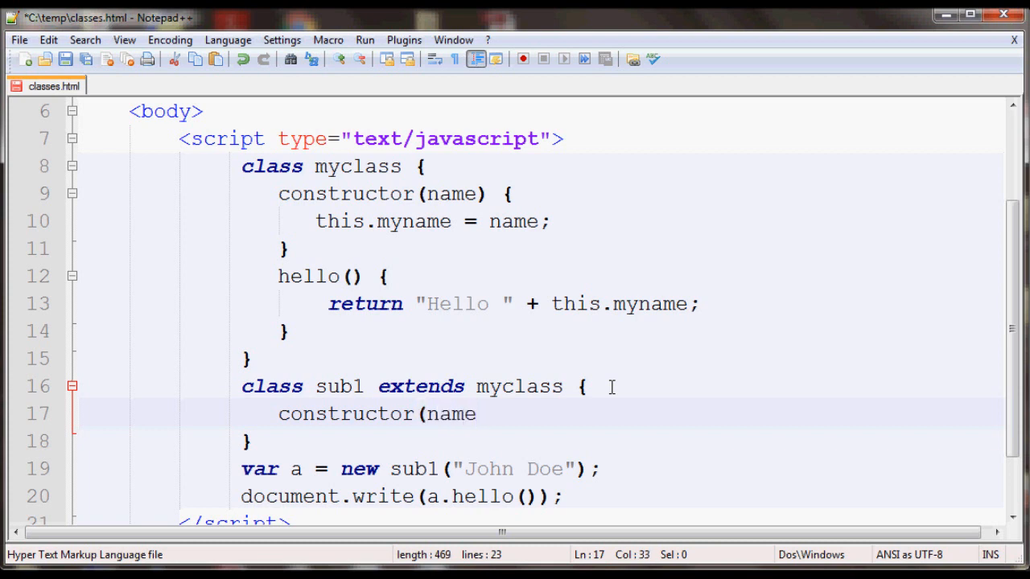
text(,)
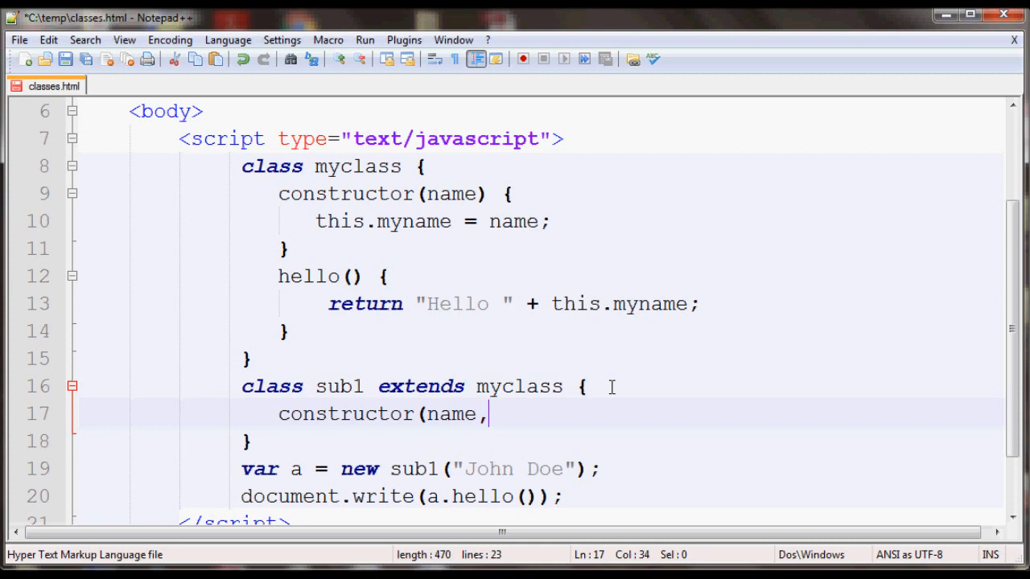
text(age))
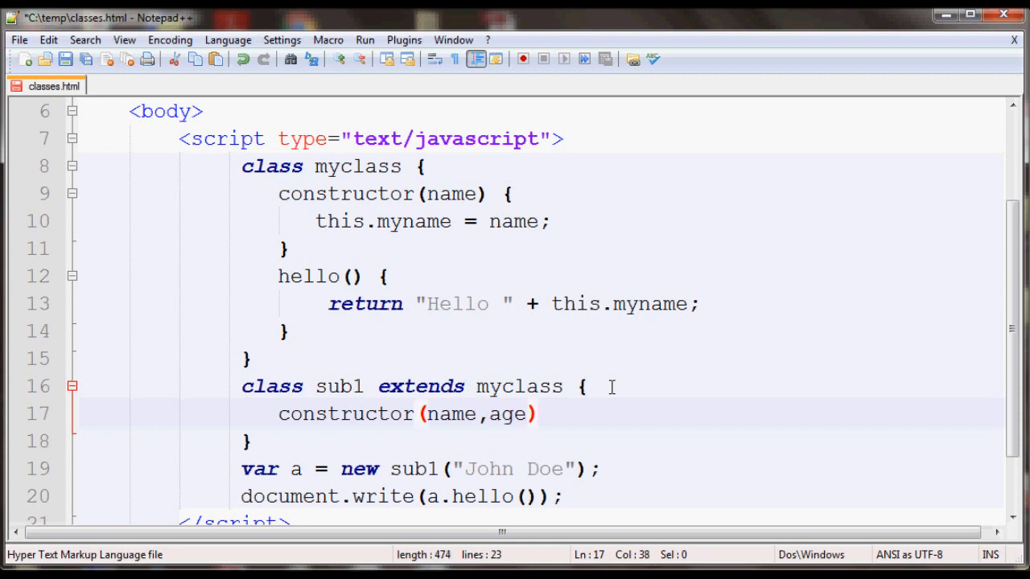
text({)
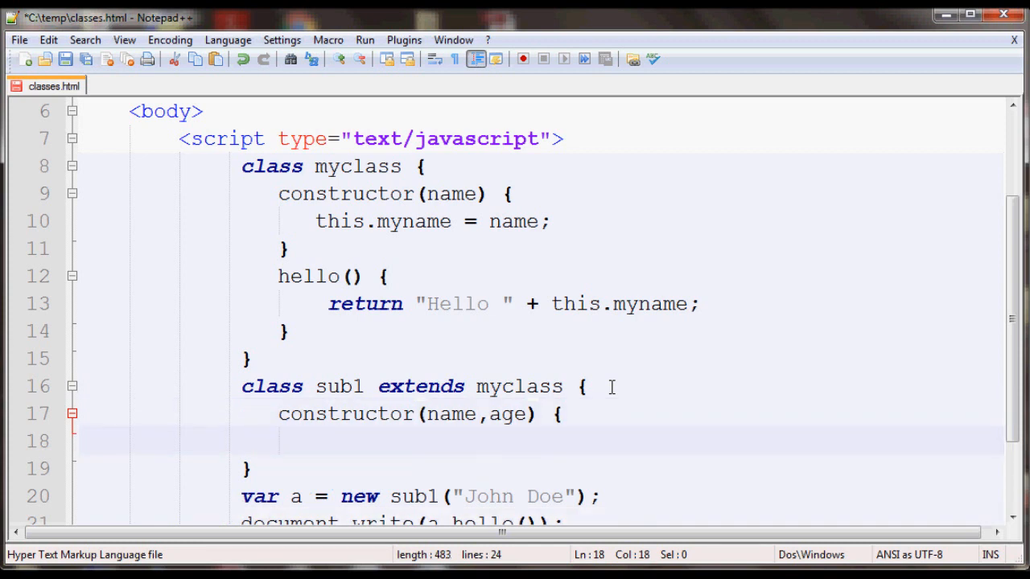
Begin the constructor body with an unfinished super( call
click(560, 413)
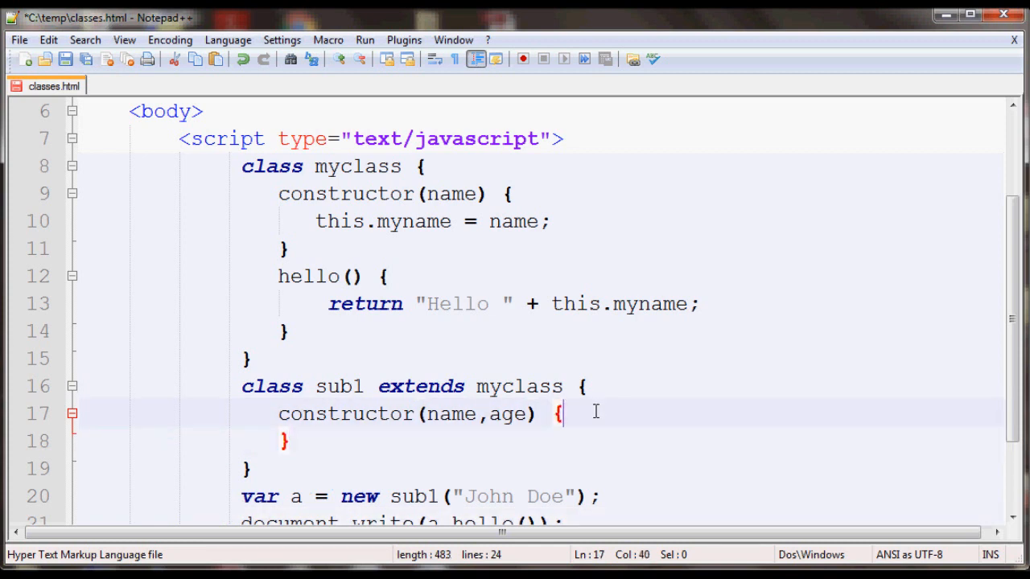
key(enter)
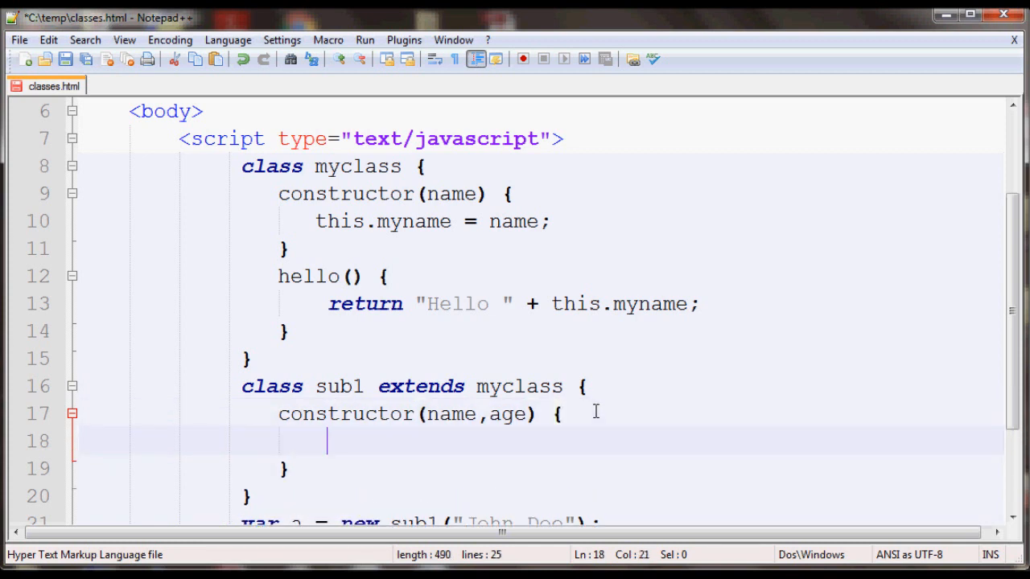
text(this)
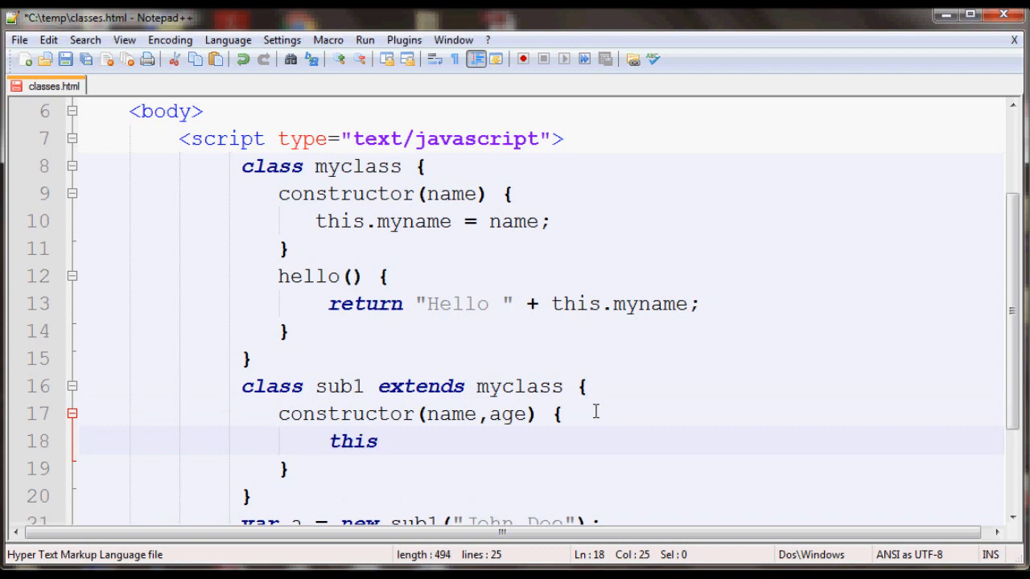
text(supe)
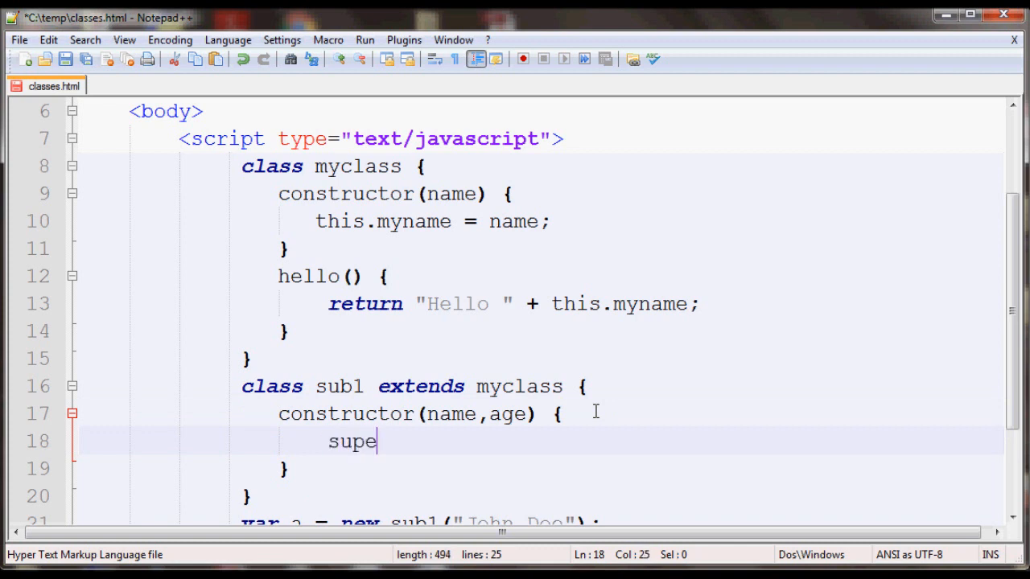
text(r()
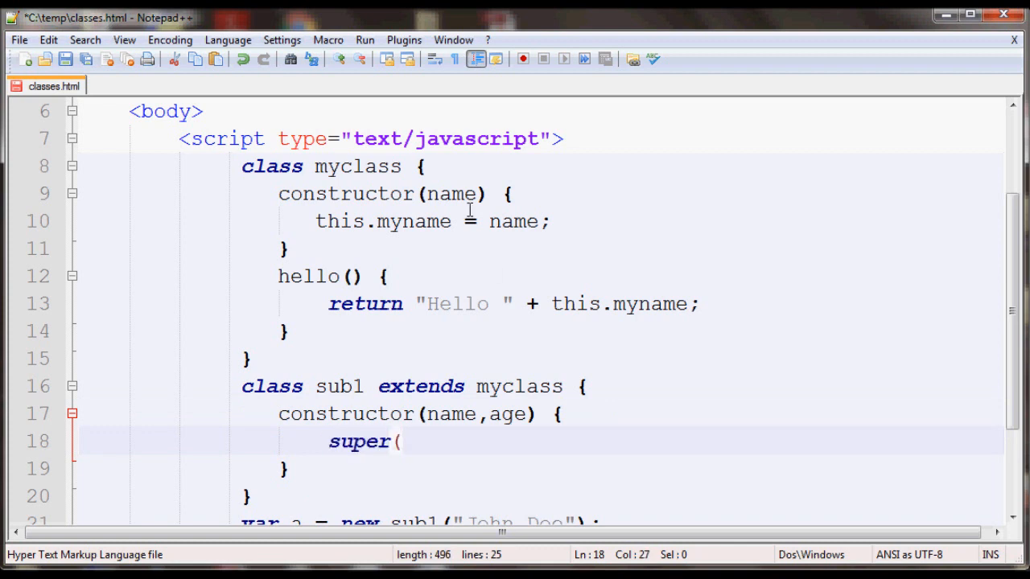
mouse_move(383, 269)
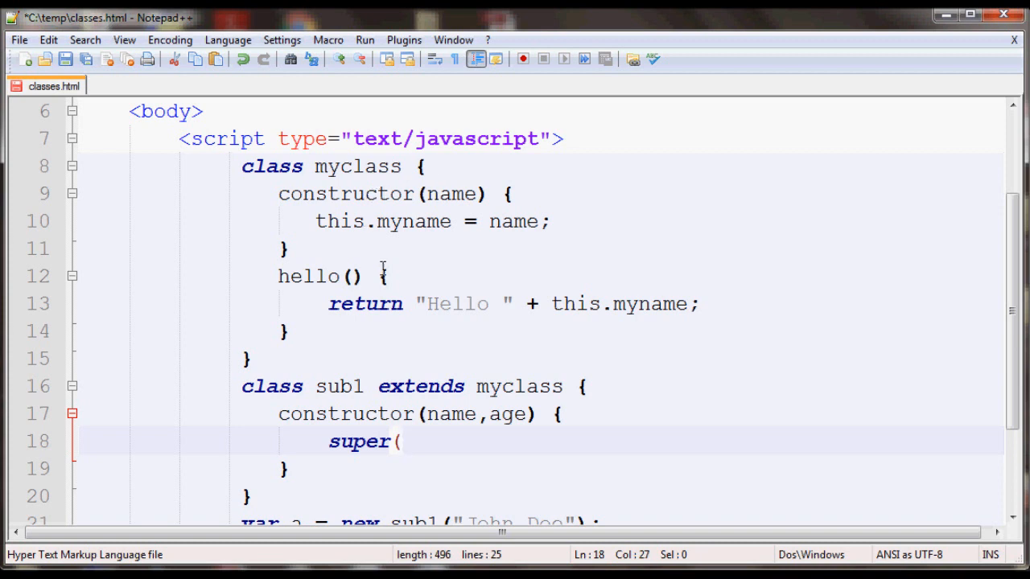
double_click(519, 386)
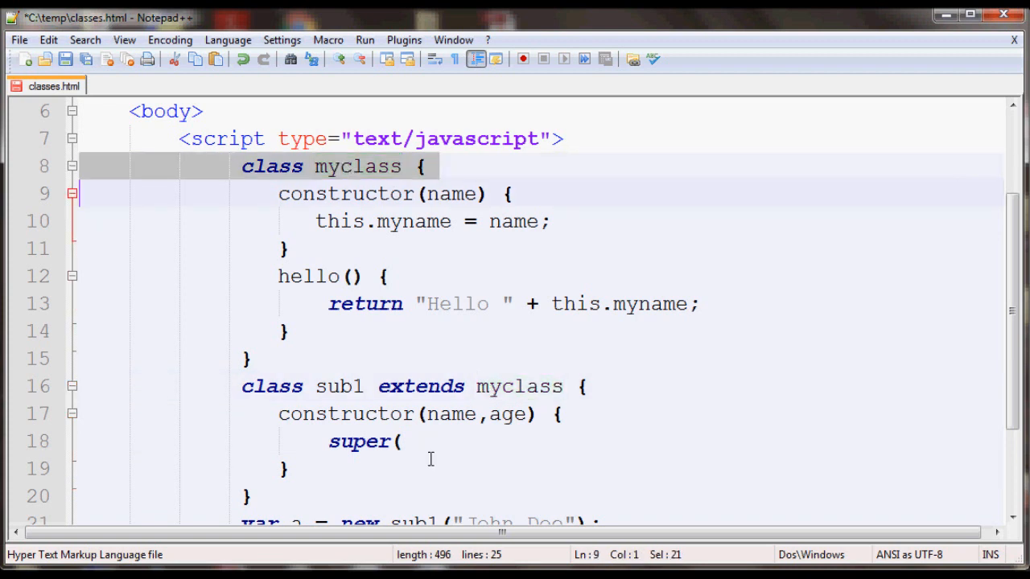
Complete the parent call as super(name);
click(322, 194)
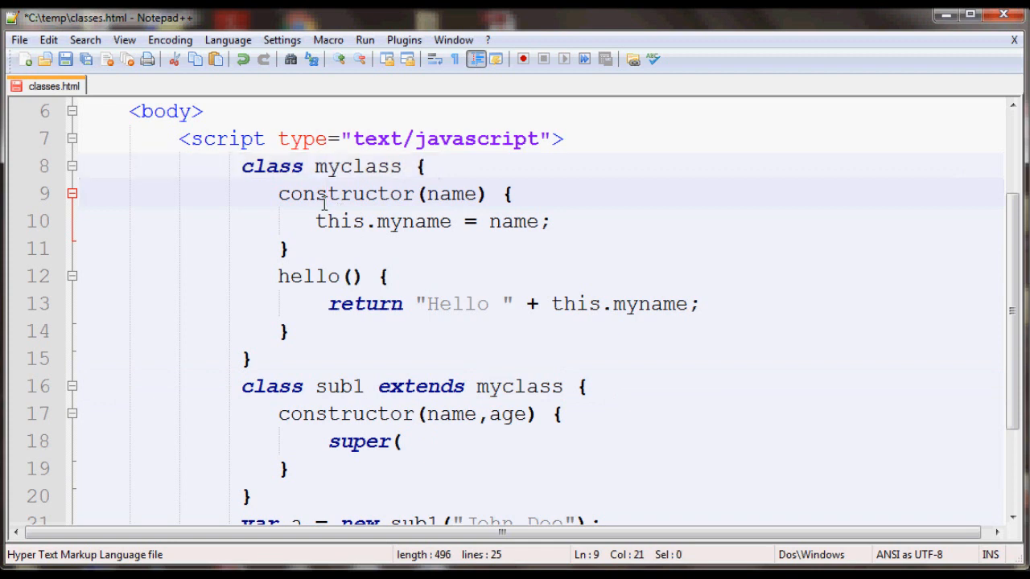
double_click(453, 193)
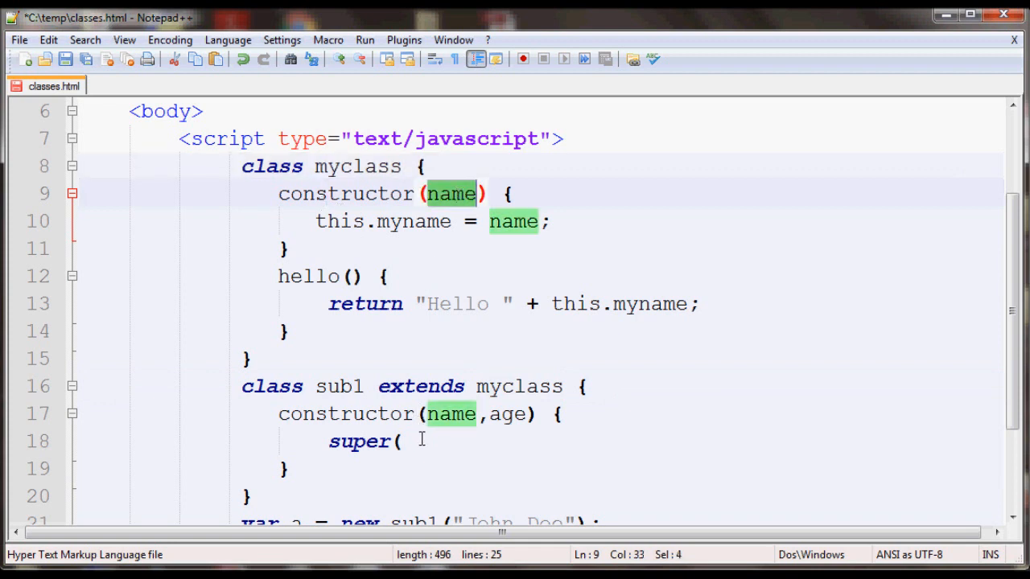
text(name))
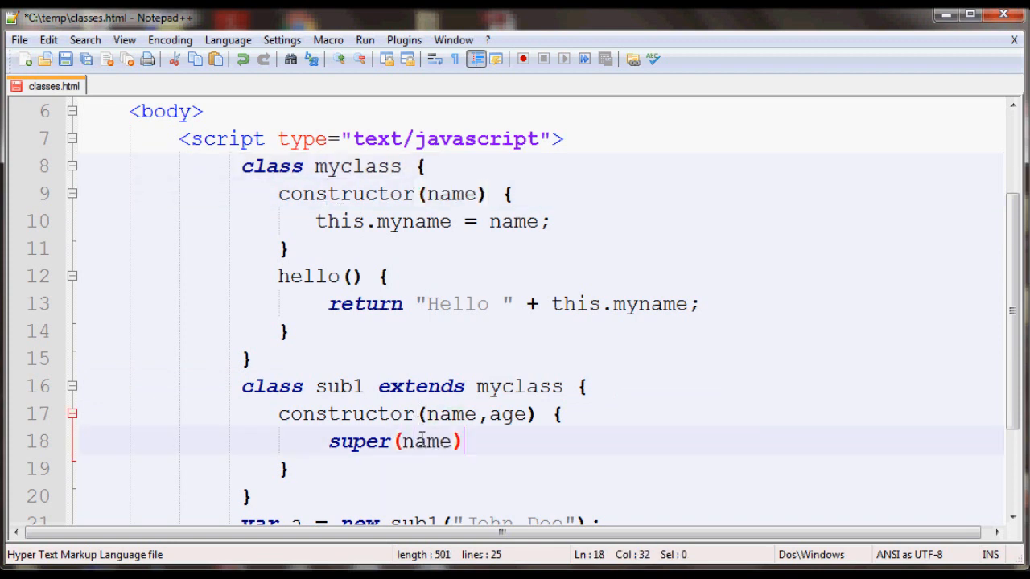
text(;)
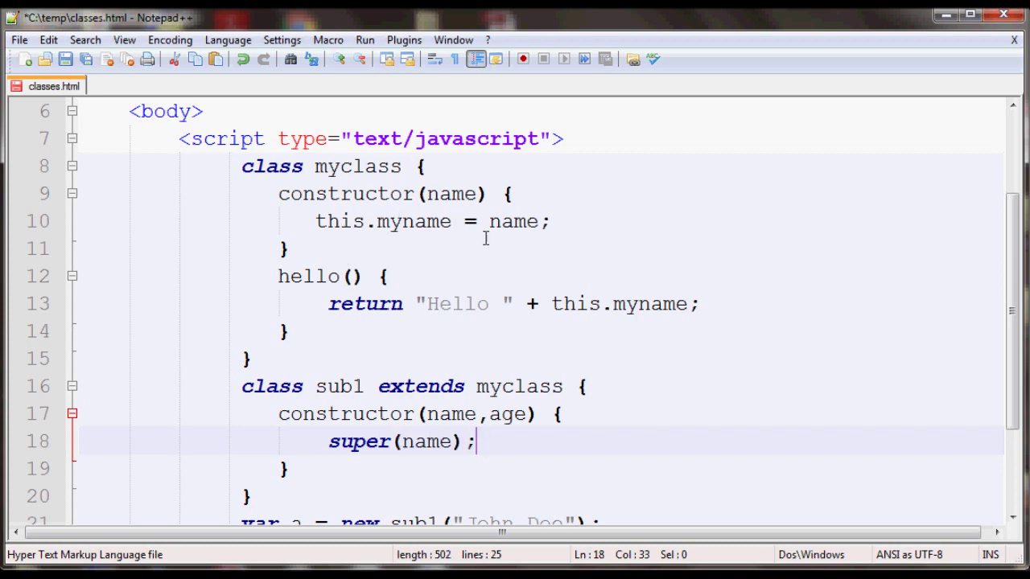
Store the age with this.age = age; and move to the document.write argument
double_click(379, 222)
text(this)
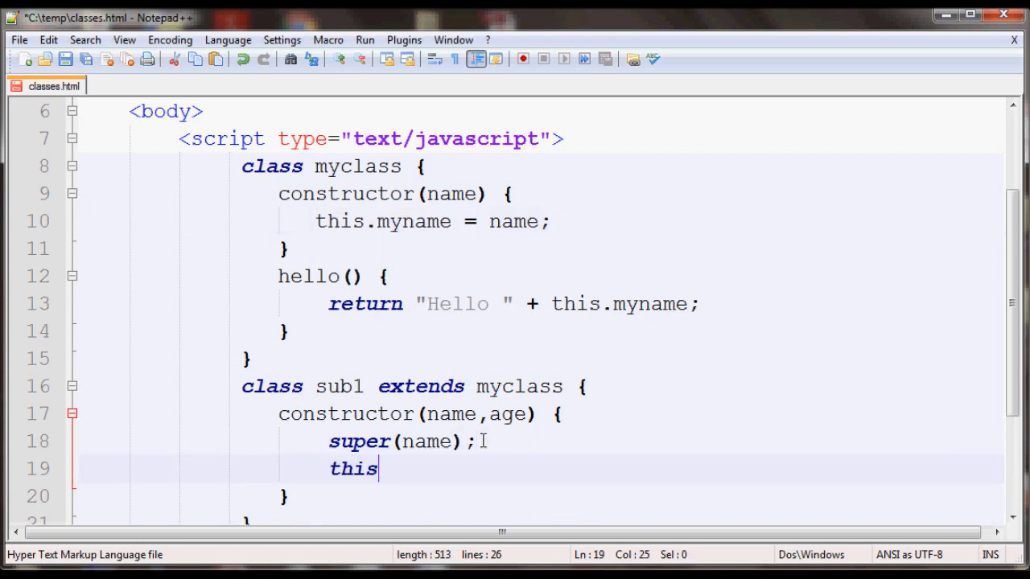
text(.age)
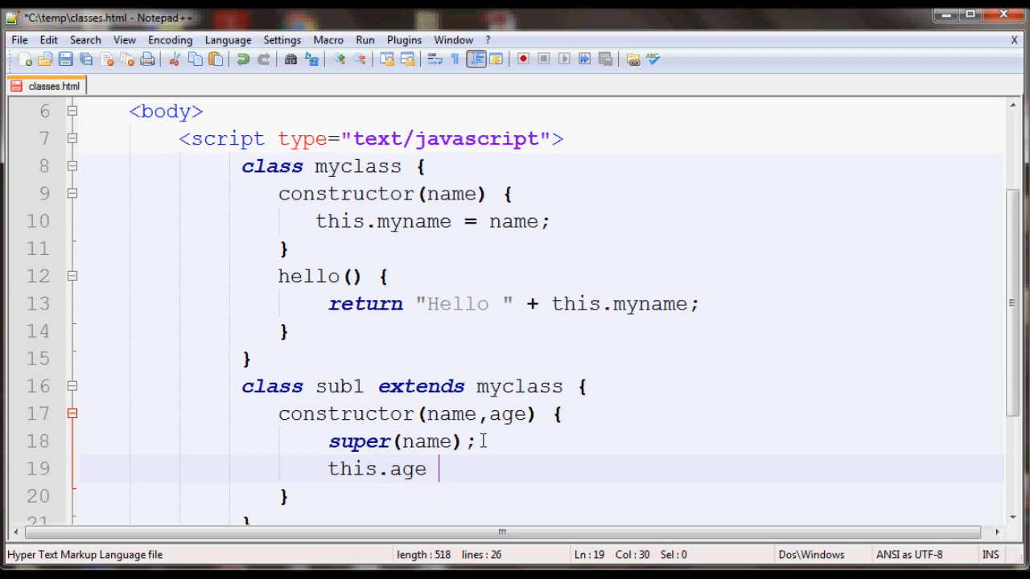
text(= age;)
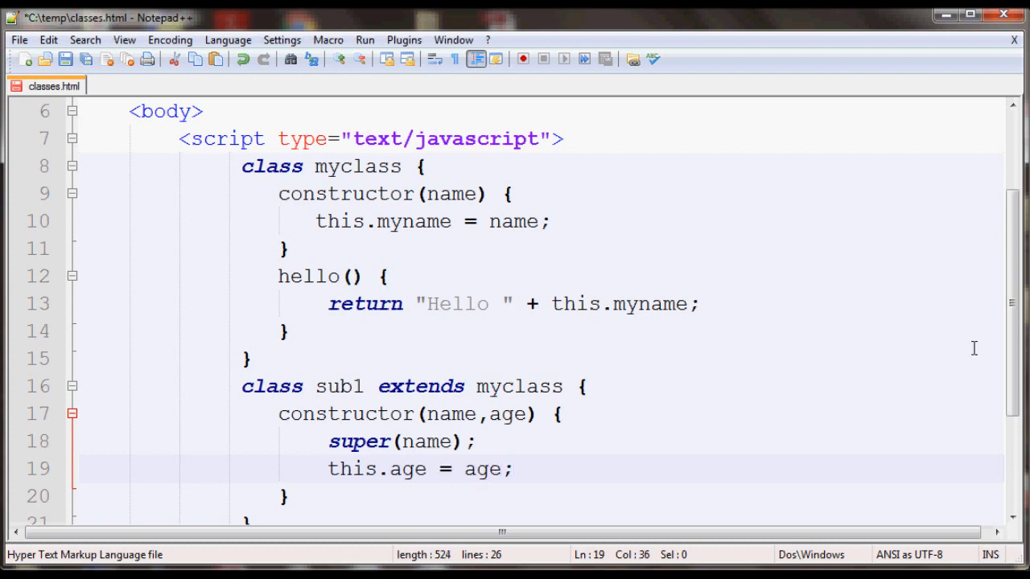
scroll(down, 3)
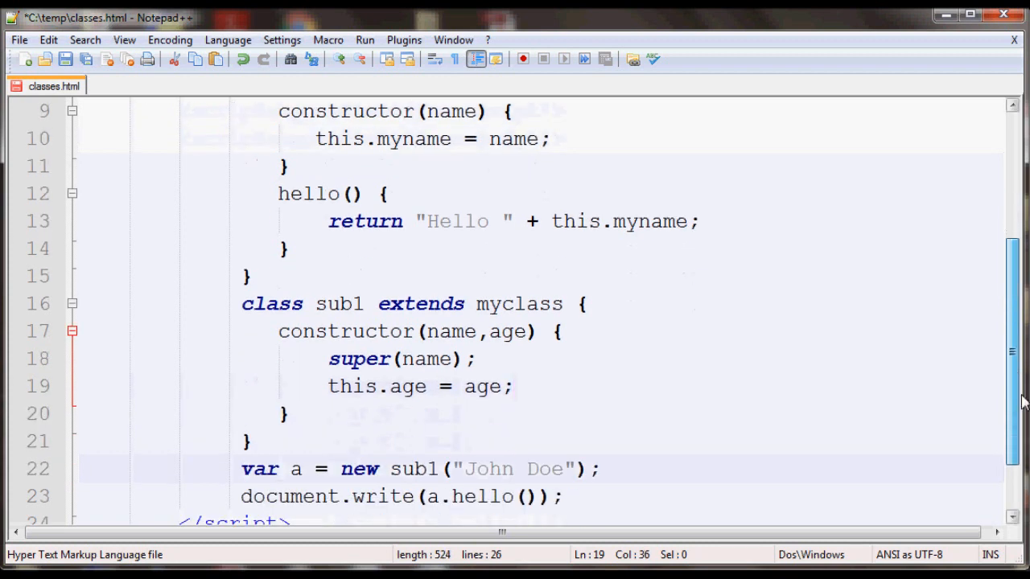
scroll(down, 3)
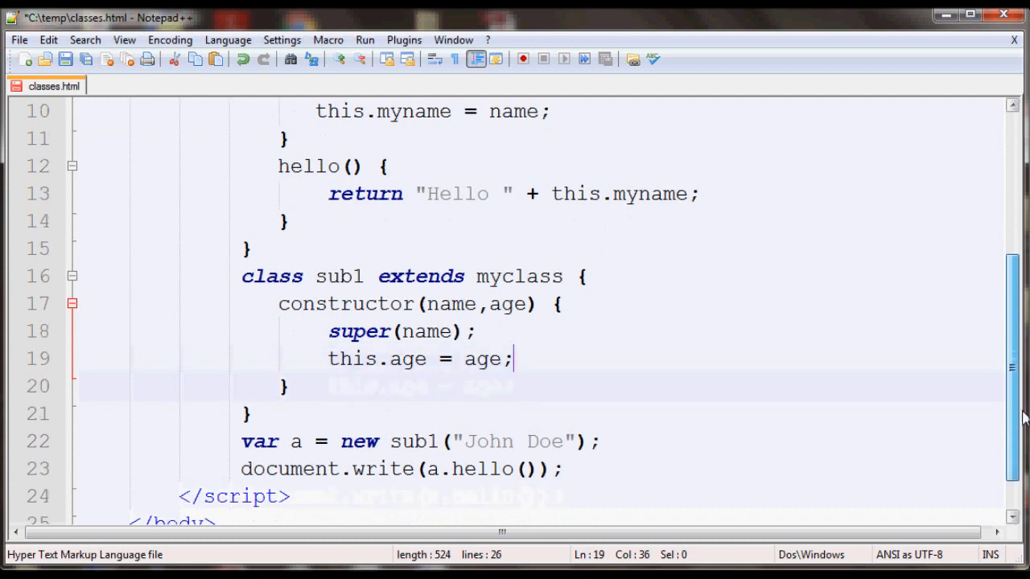
click(493, 359)
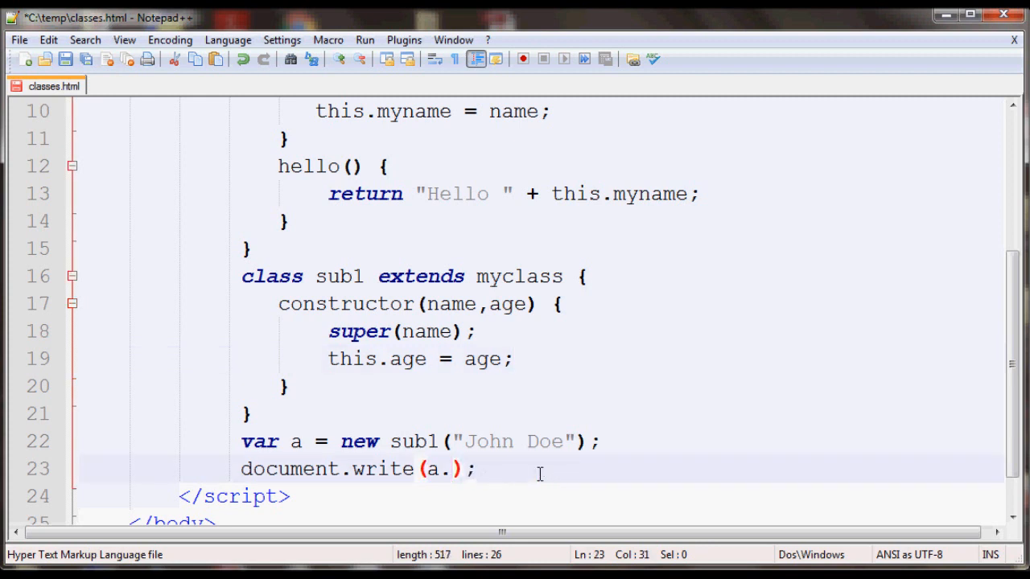
Write a.age to the page and create the object with new sub1("John Doe",45)
text(age)
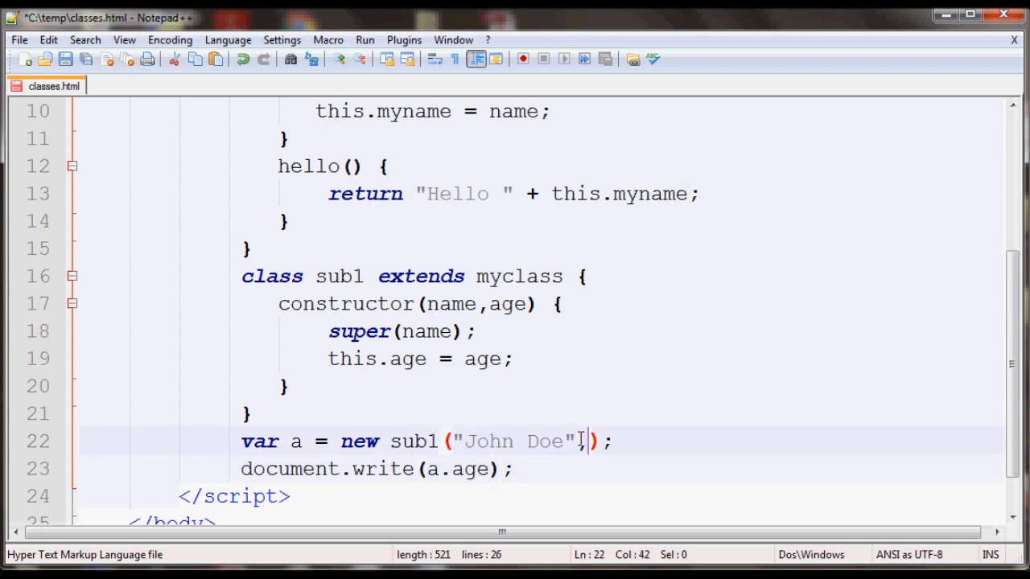
text(45)
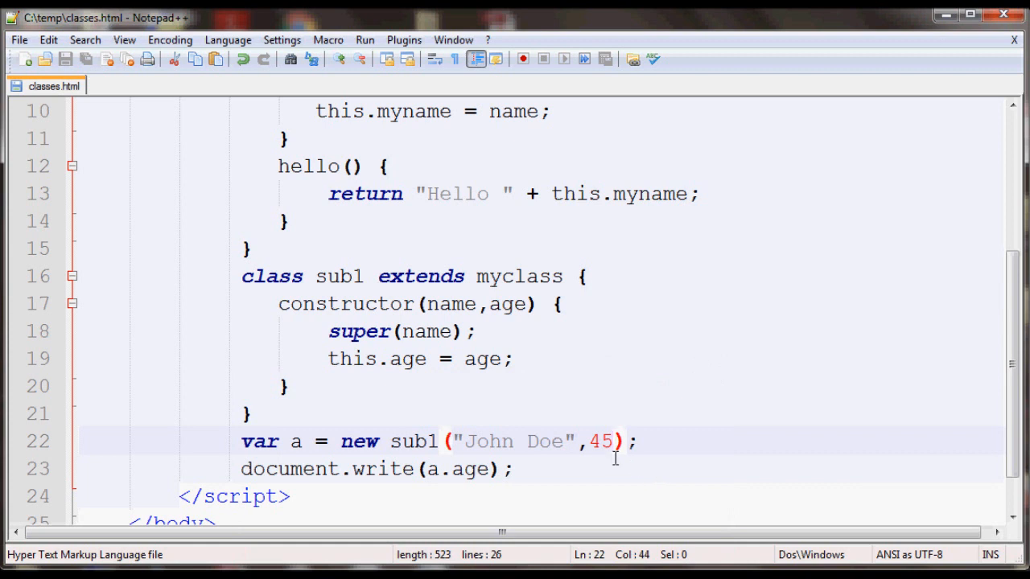
mouse_move(301, 387)
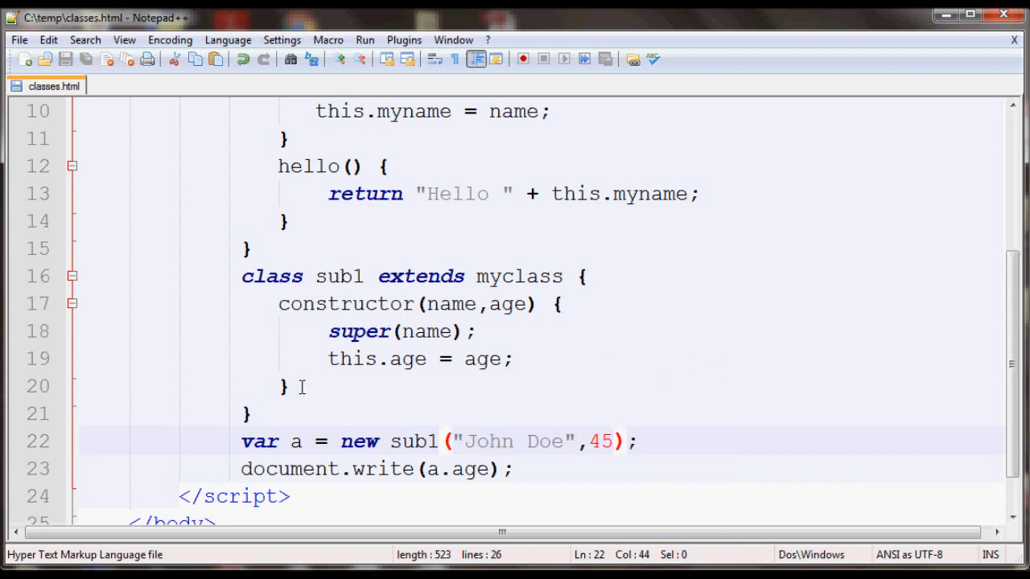
mouse_move(328, 271)
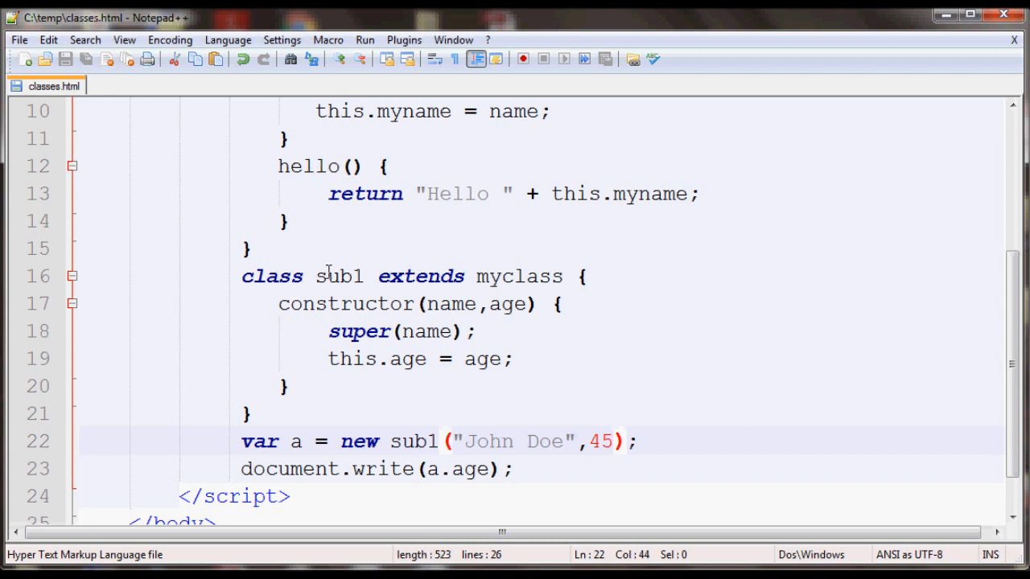
mouse_move(289, 166)
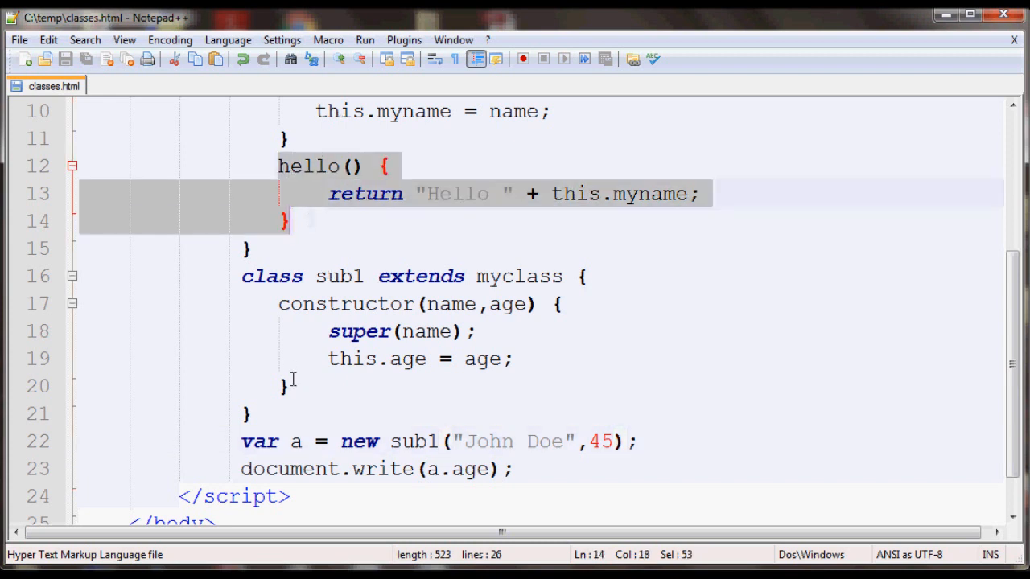
Add an empty hello() { method to sub1 and change the output to a.hello()
text(hello())
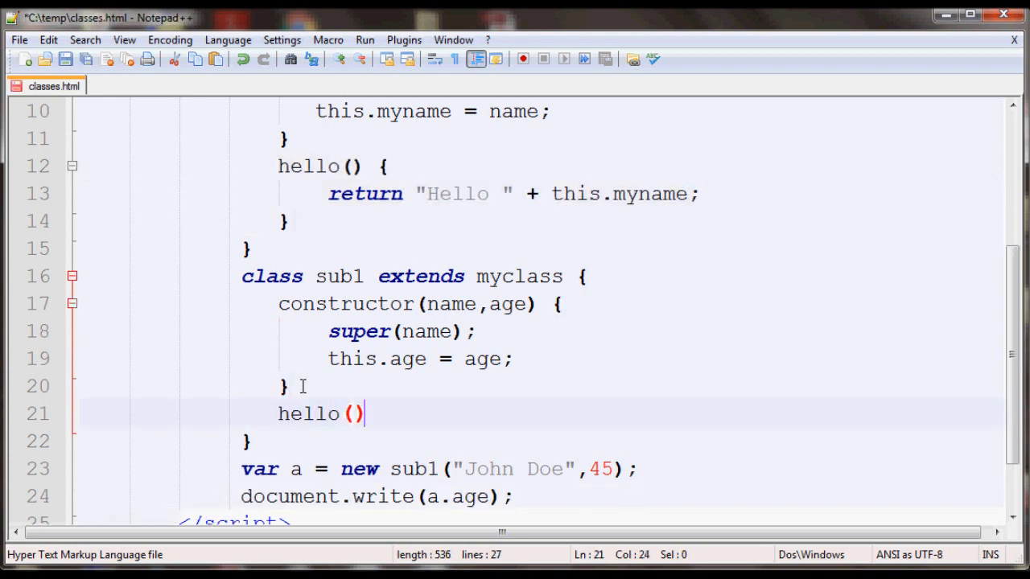
text({)
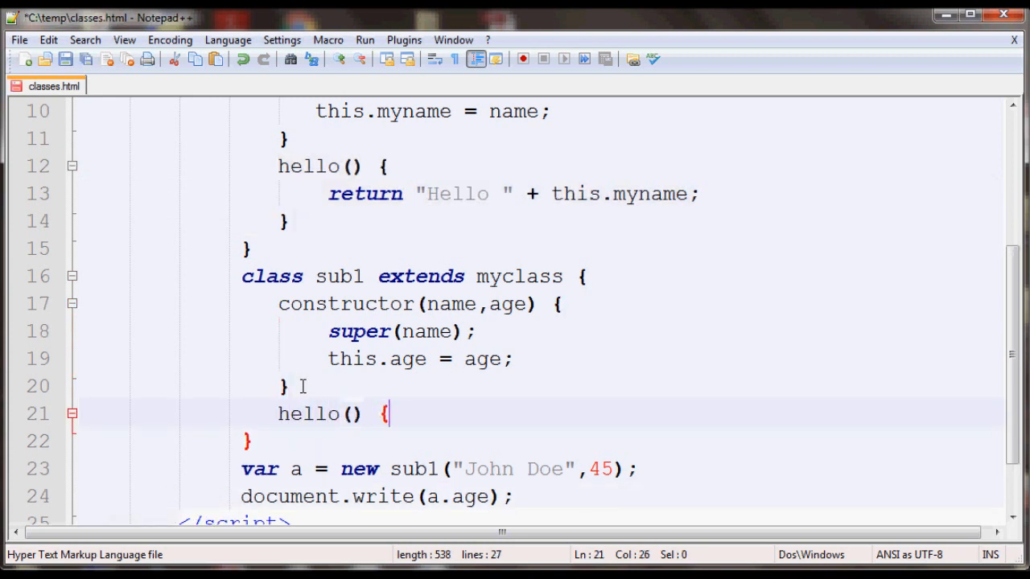
key(enter)
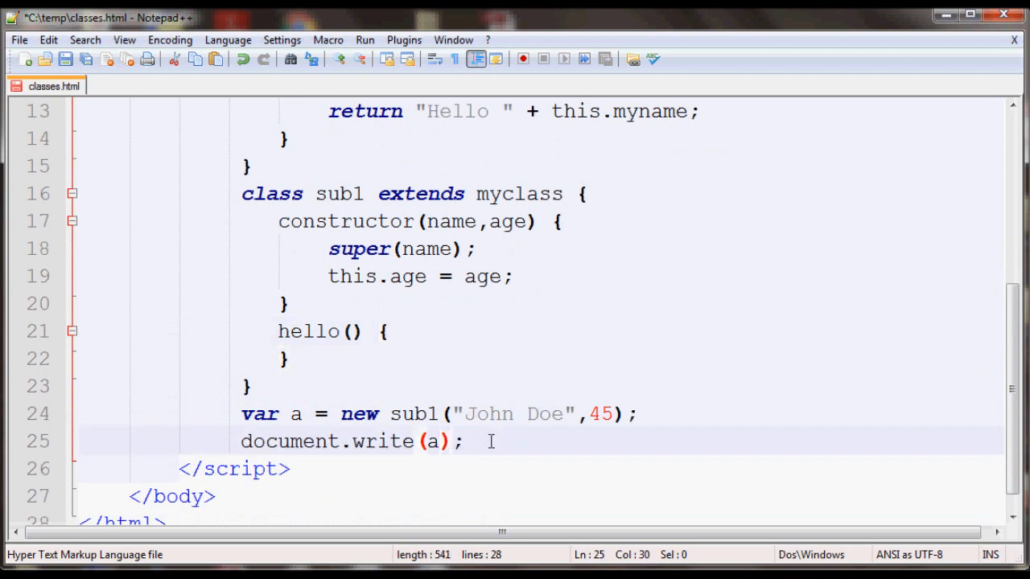
text(.hello())
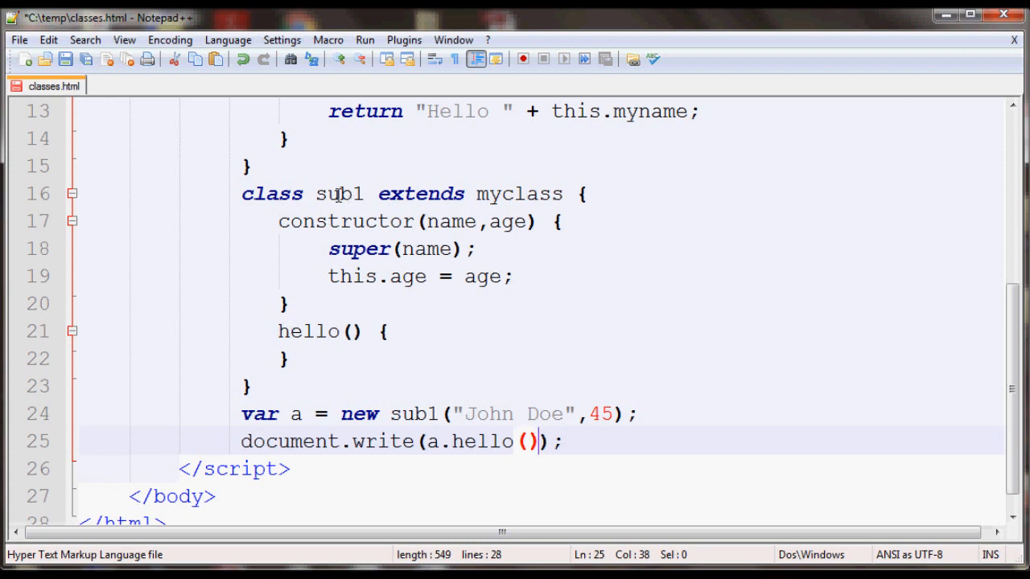
double_click(308, 330)
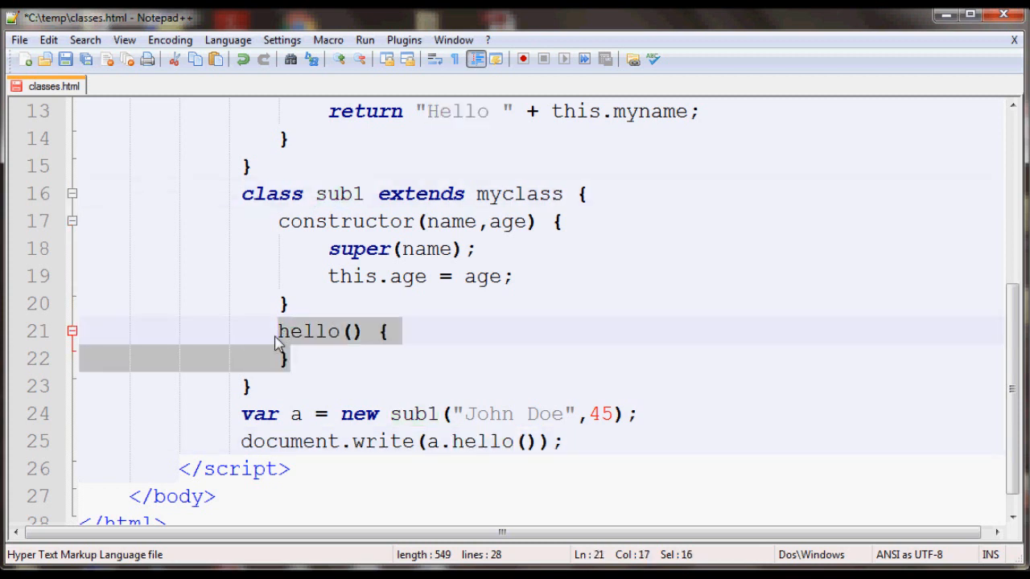
Replace the empty method with hello() containing super.hello();
key(Delete)
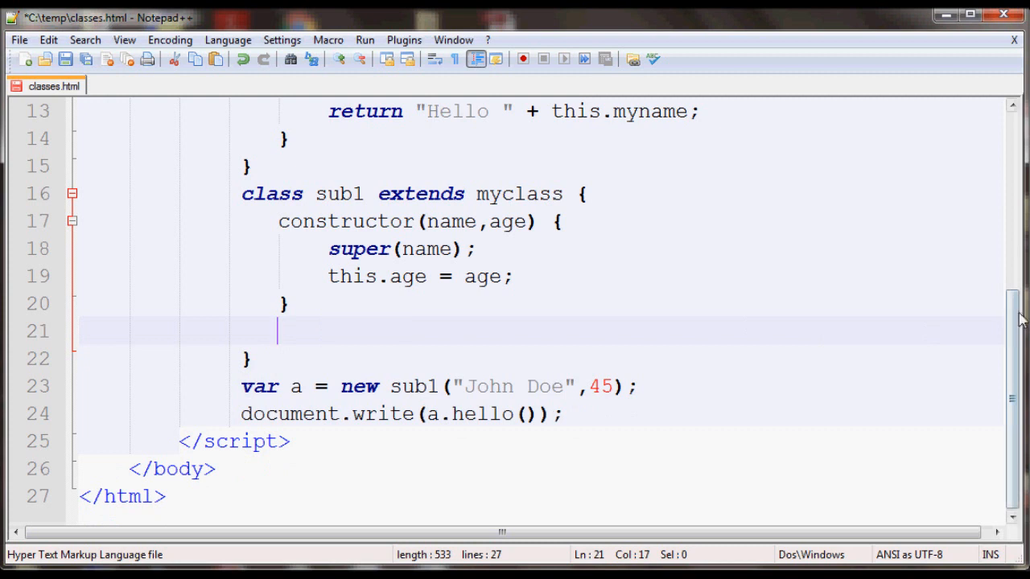
scroll(up, 3)
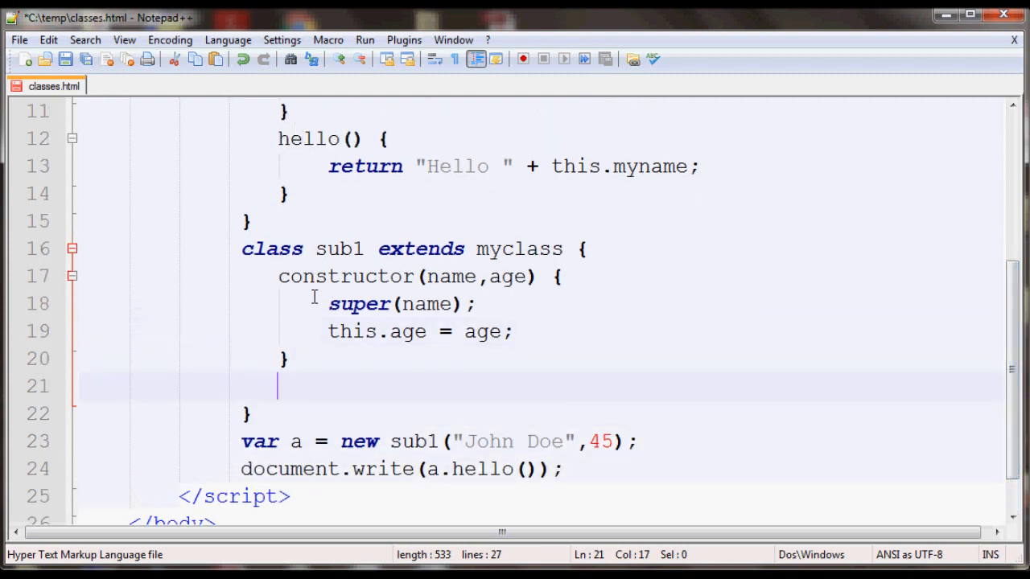
text(hello() {)
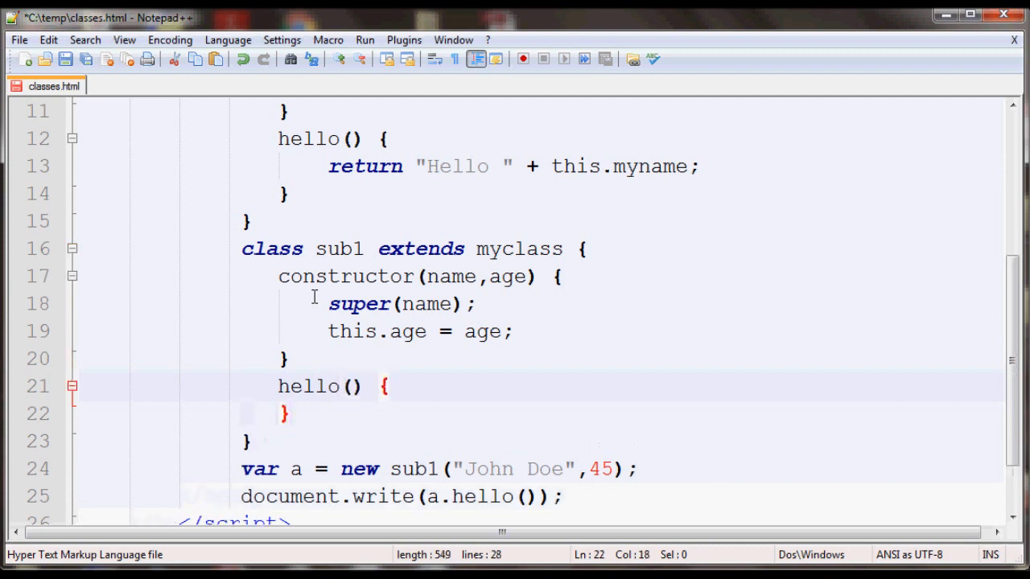
key(Enter)
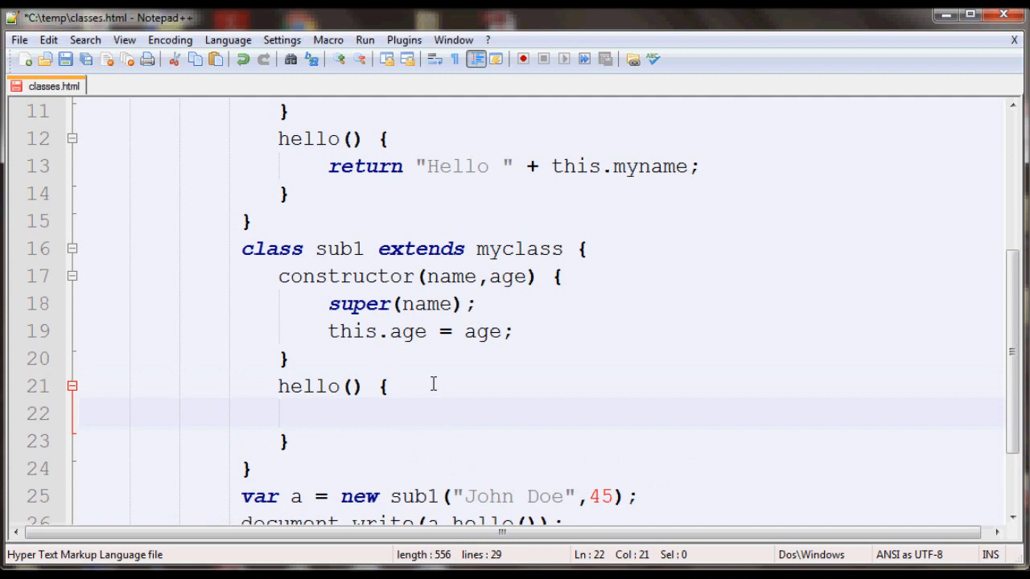
text(su)
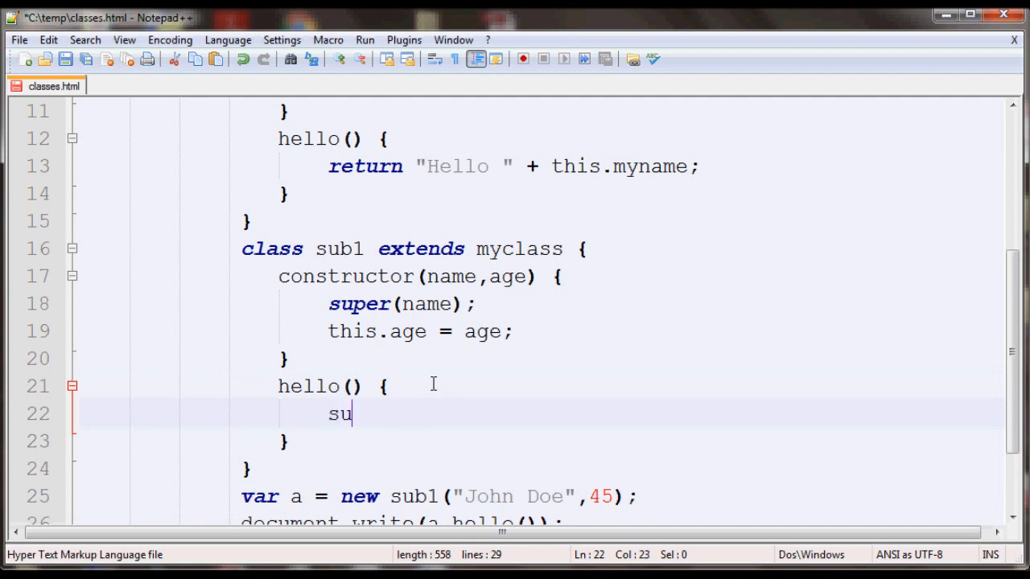
text(per.)
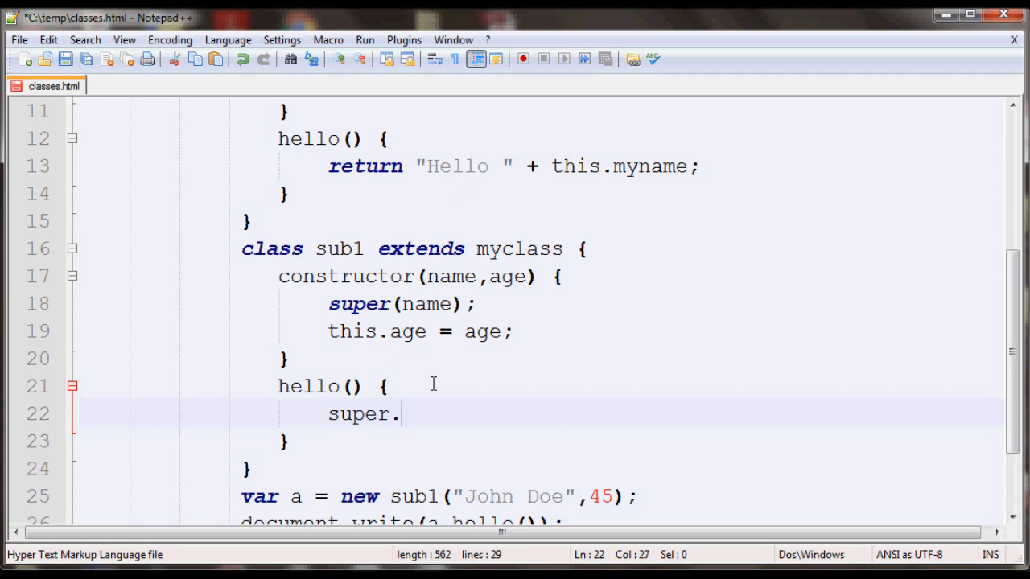
text(hello())
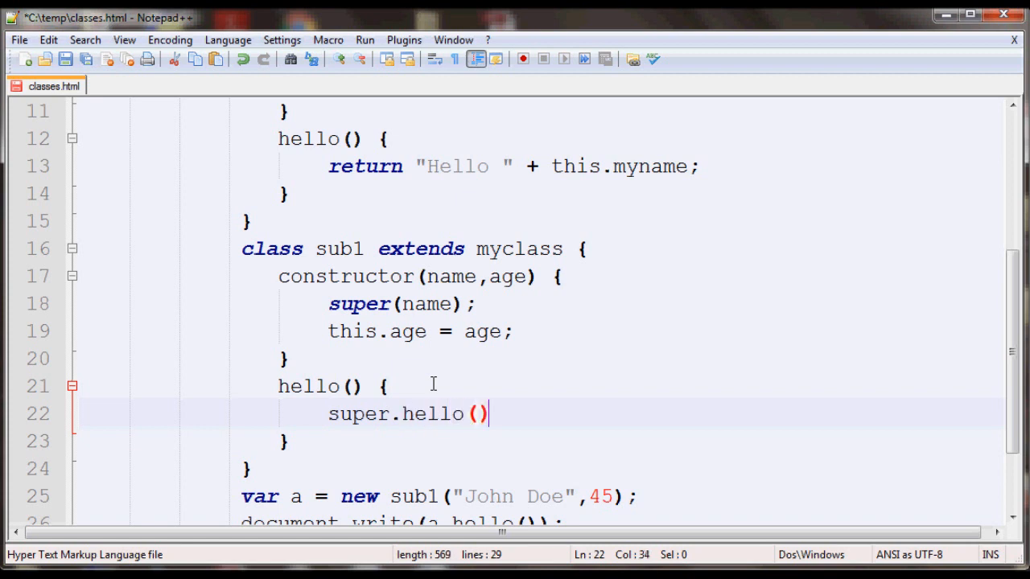
text(;)
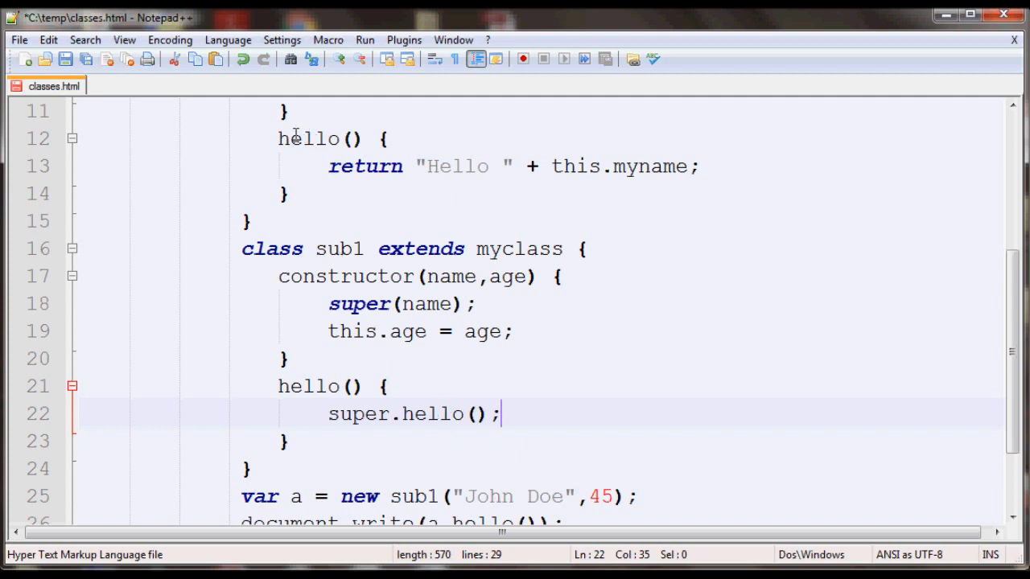
Edit the hello body to return super.hello() + " age is " + this.age;
double_click(308, 139)
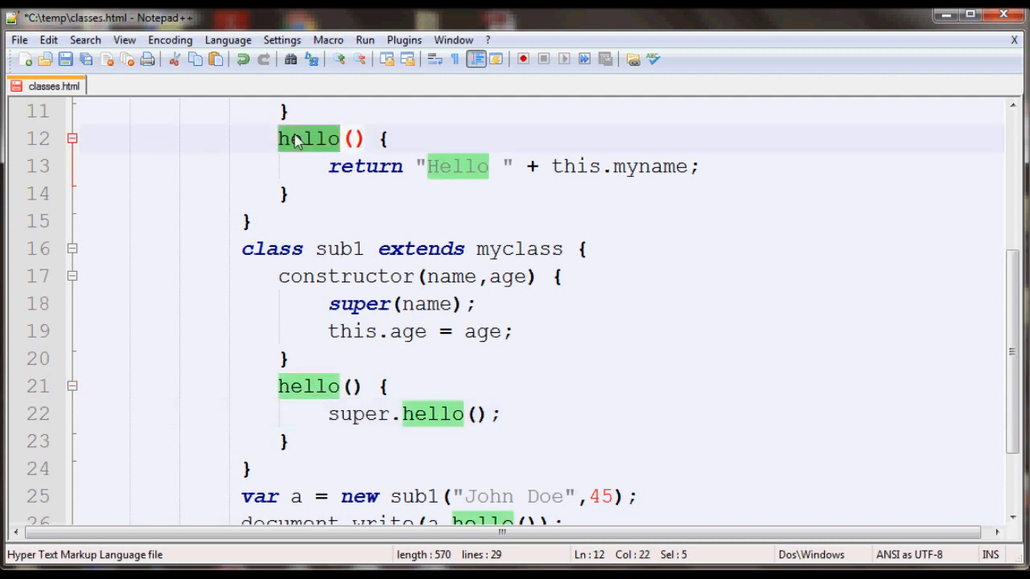
mouse_move(450, 166)
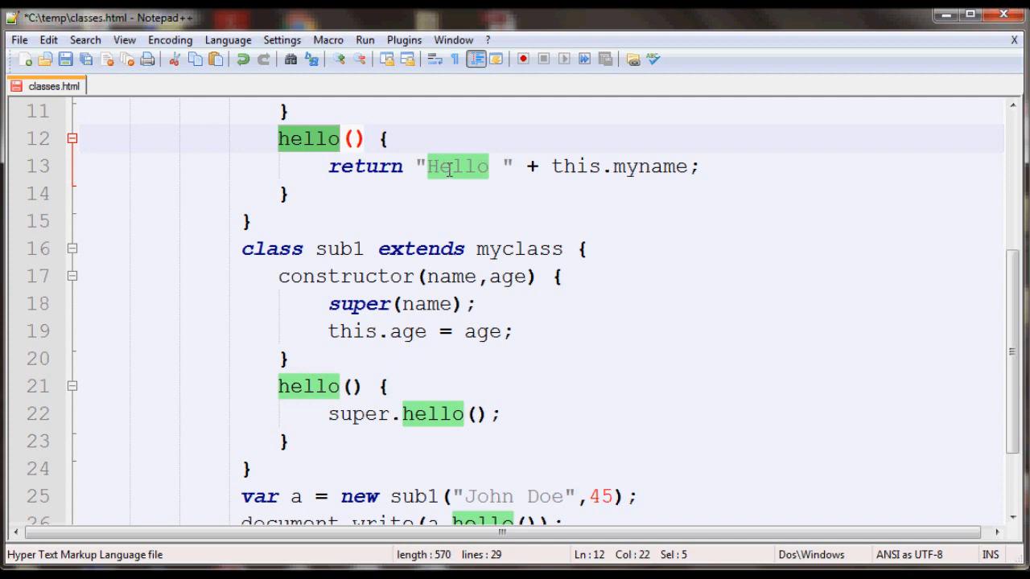
mouse_move(616, 171)
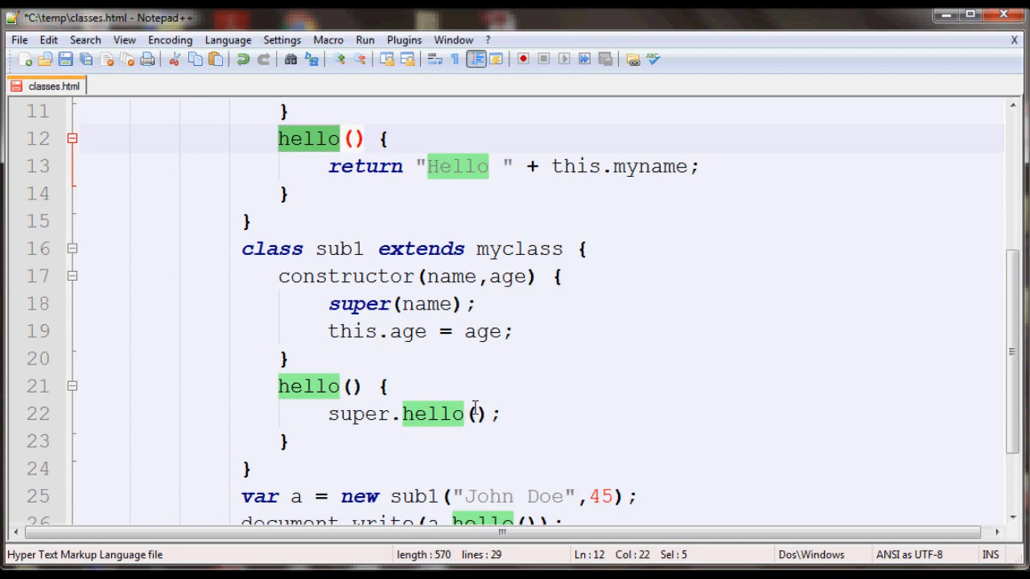
click(511, 439)
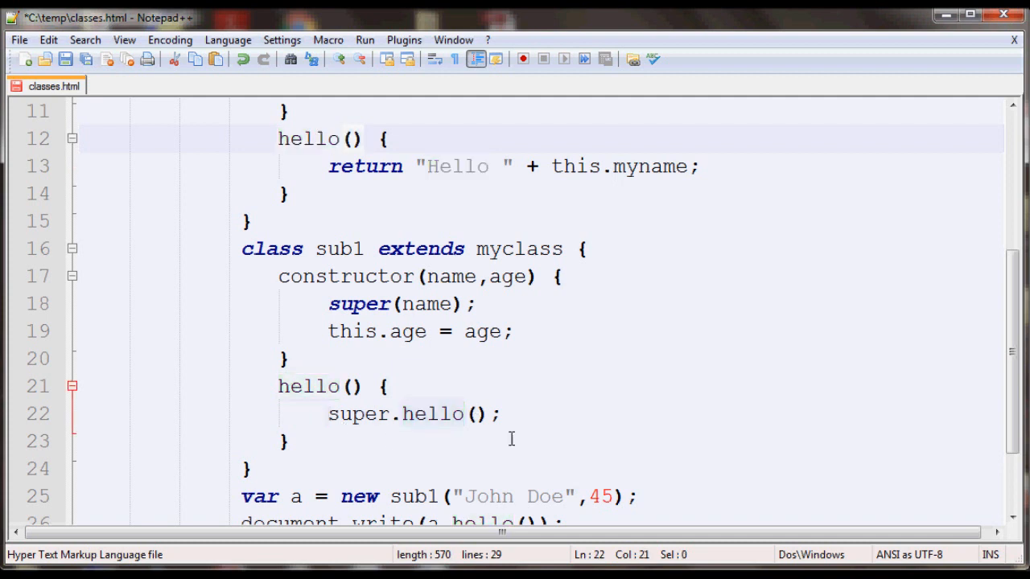
text(re)
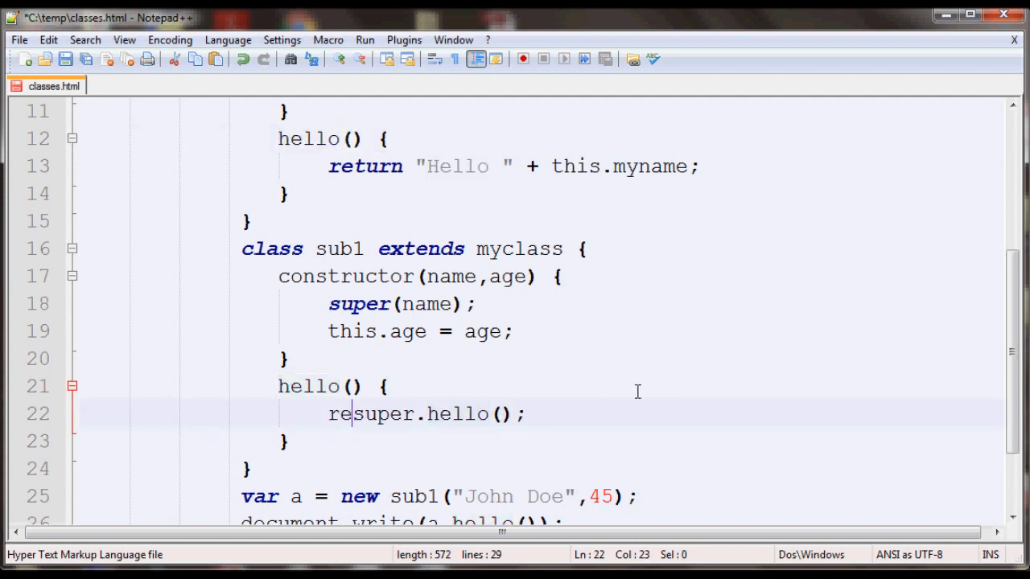
text(turn)
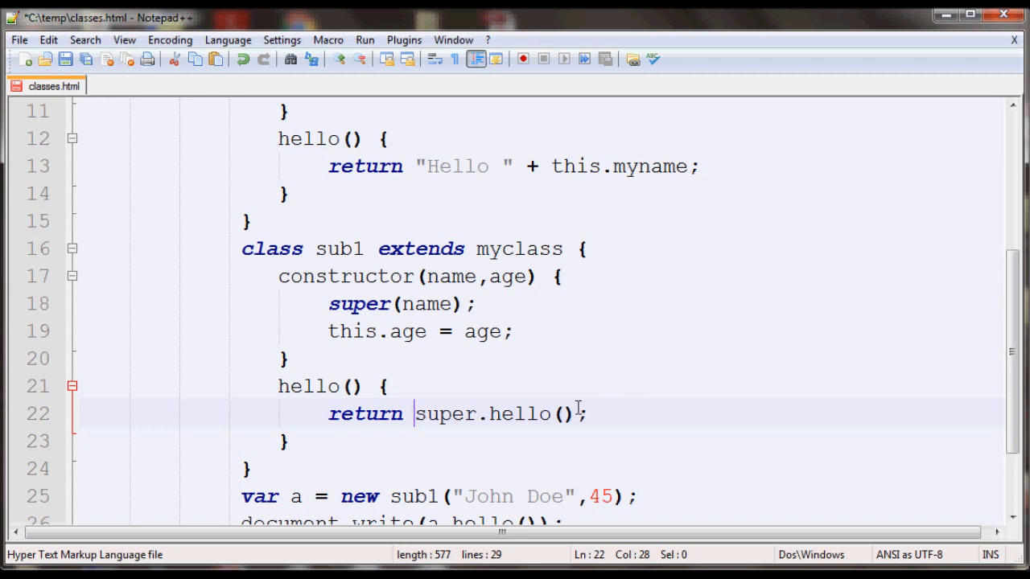
text(+)
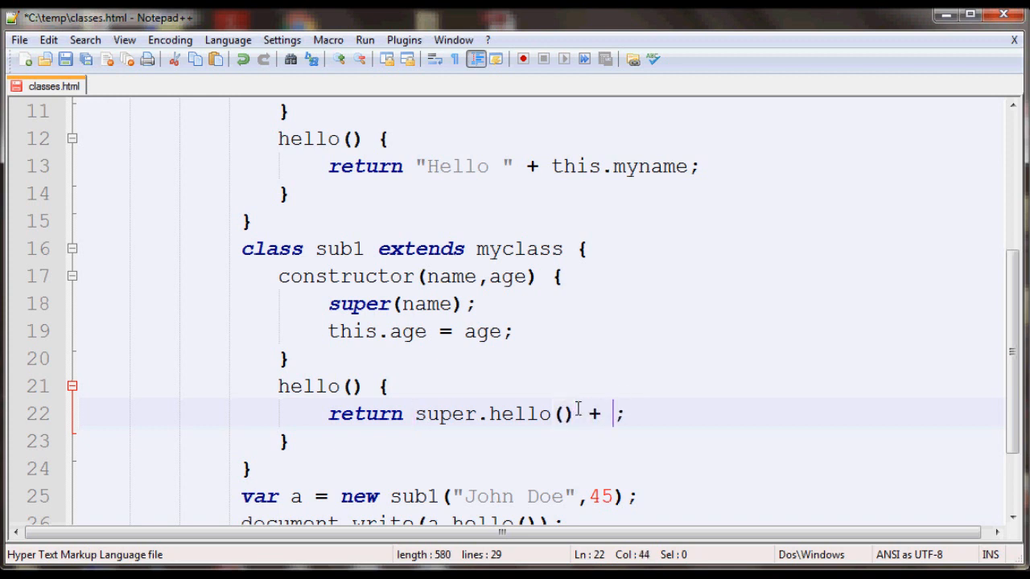
text(")
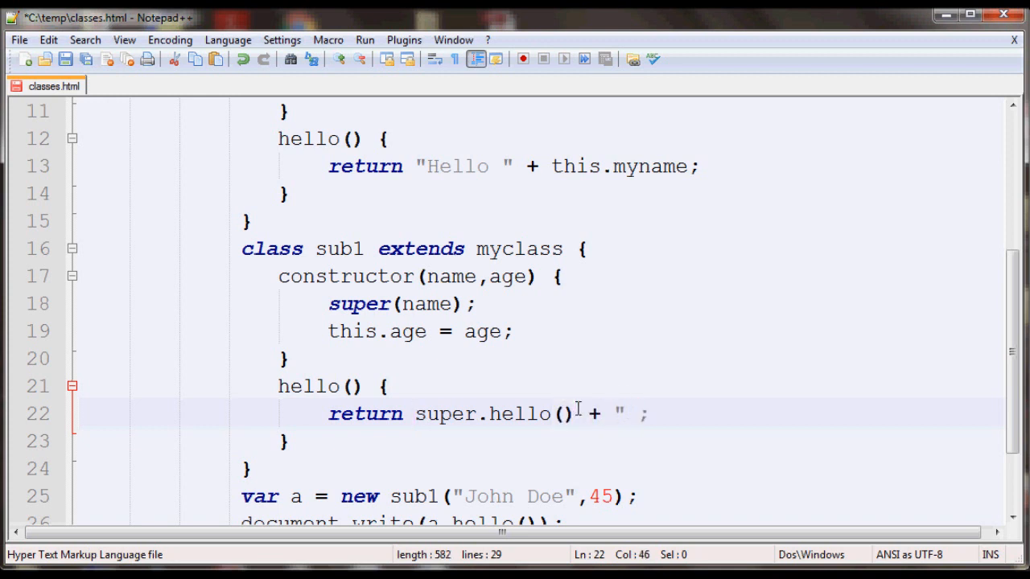
text(age is)
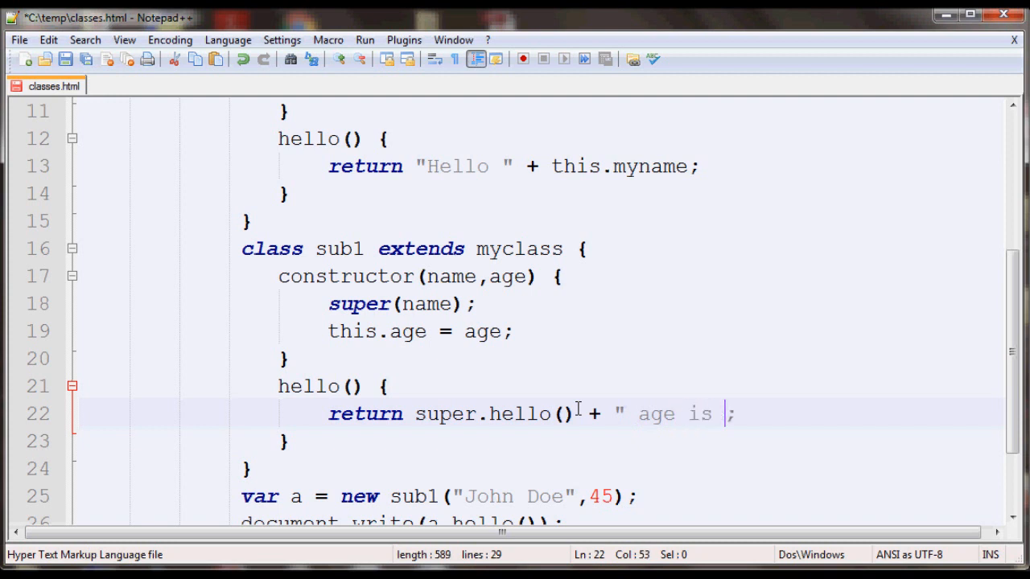
text(" +)
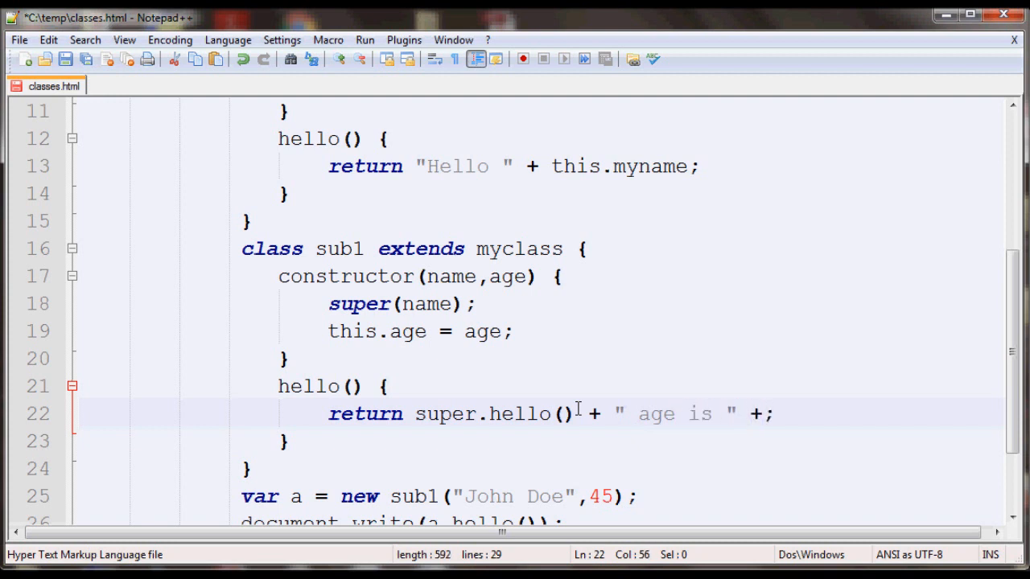
text(thi)
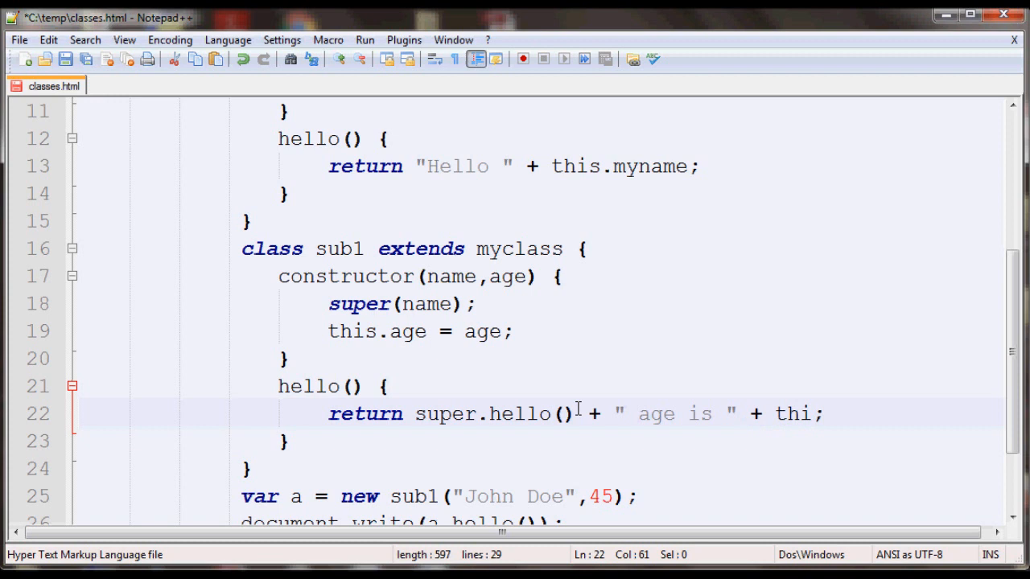
text(s.age)
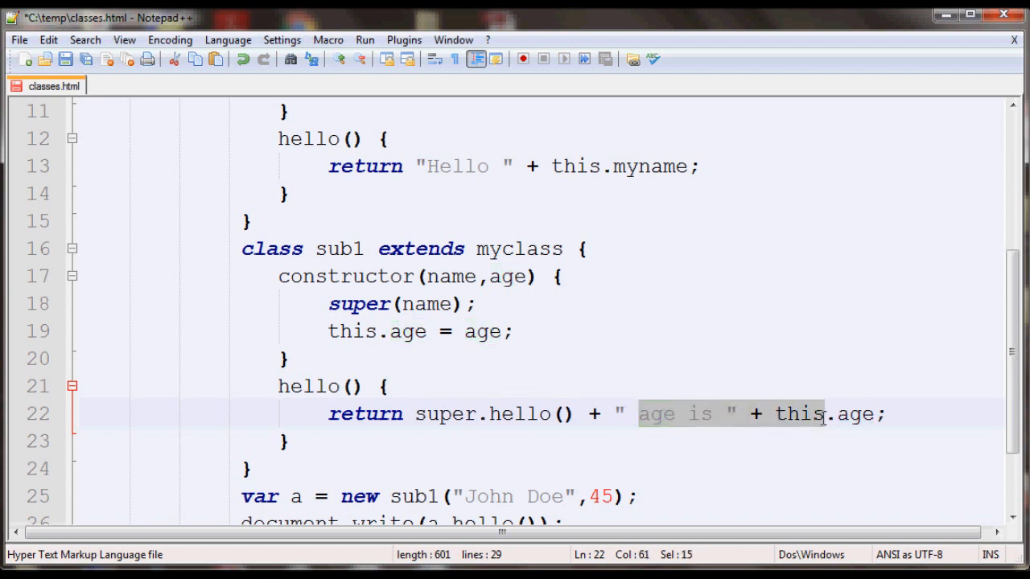
drag(823, 413, 885, 414)
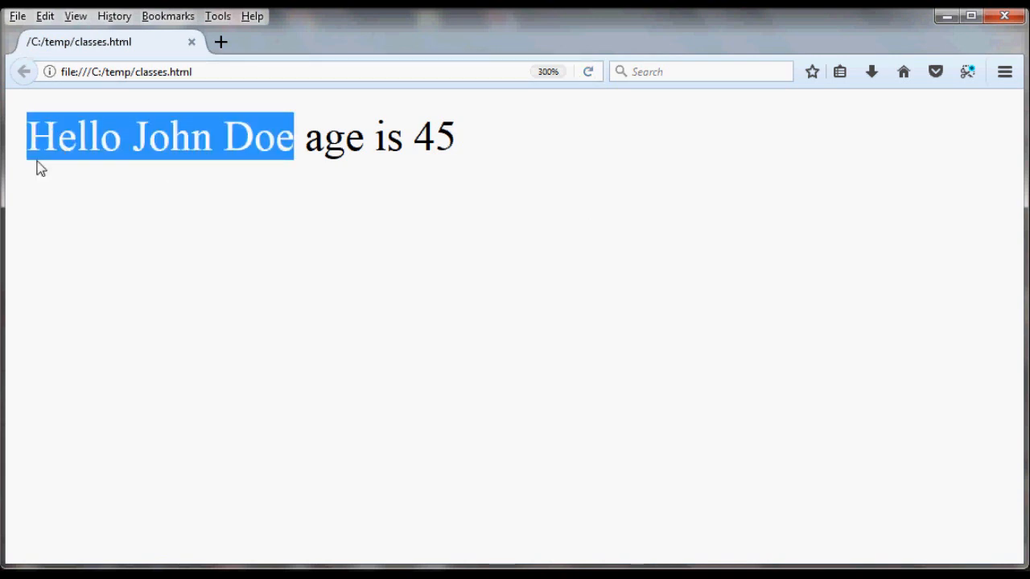
mouse_move(434, 121)
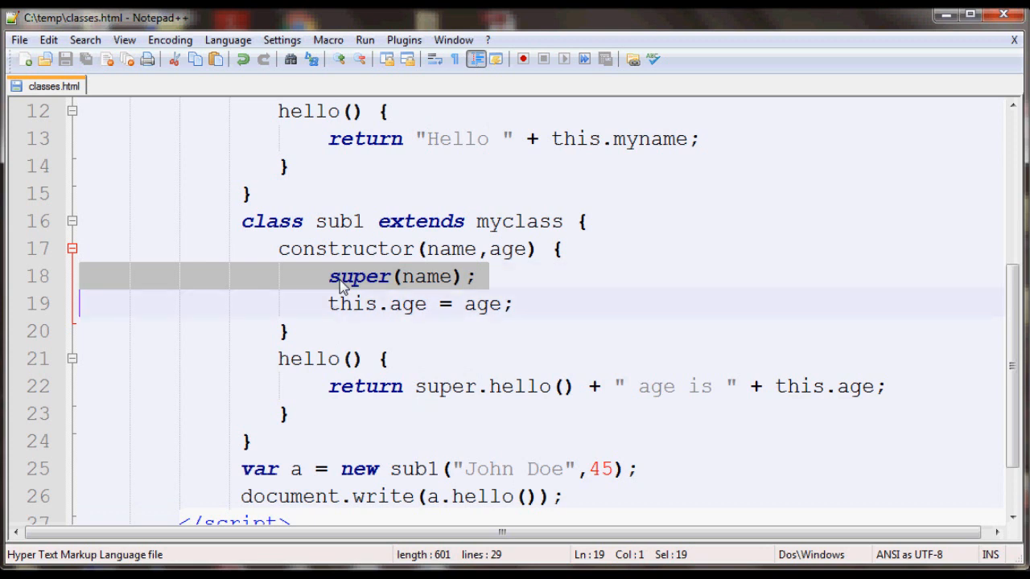
double_click(427, 276)
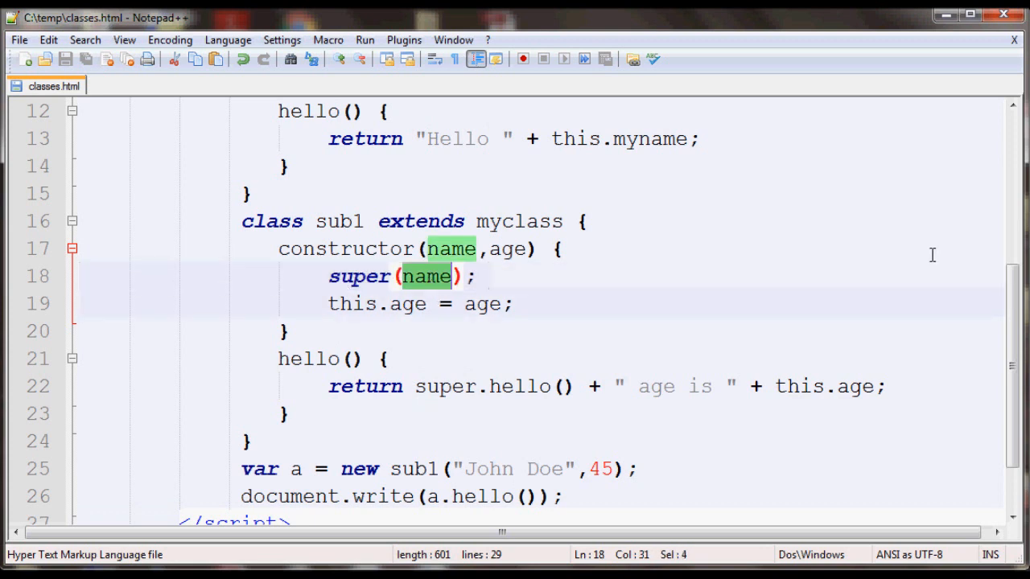
scroll(up, 3)
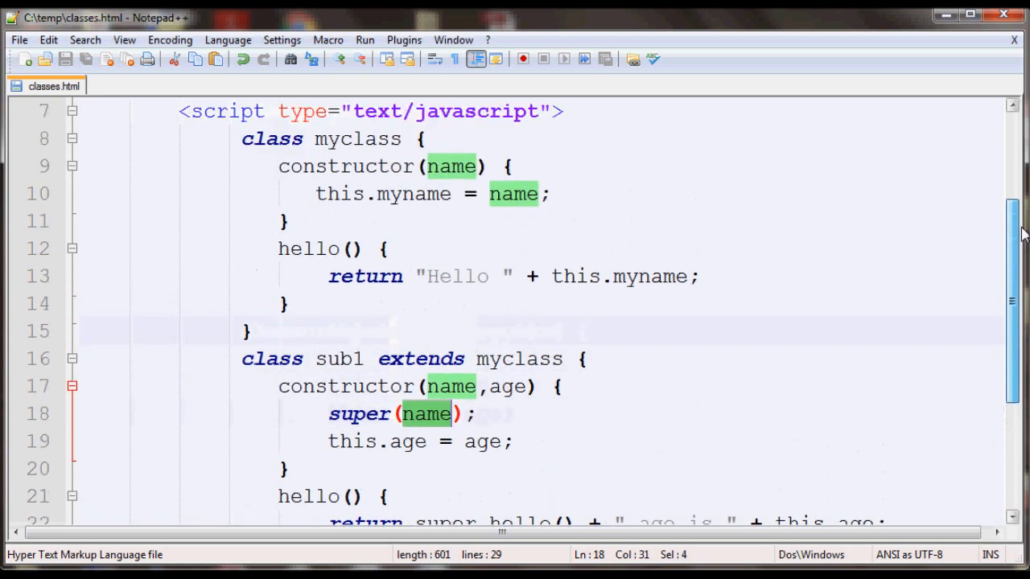
click(402, 166)
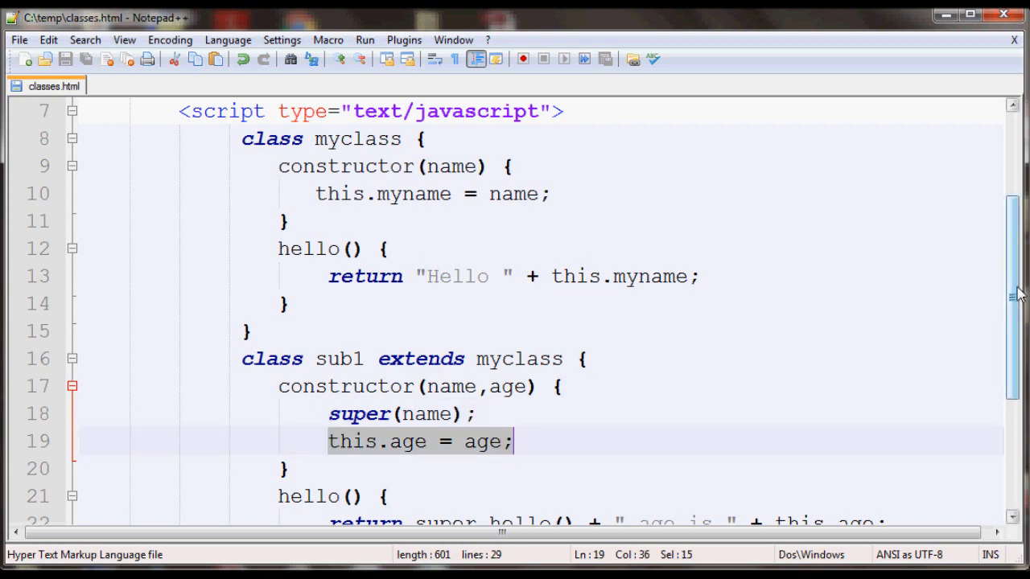
scroll(down, 3)
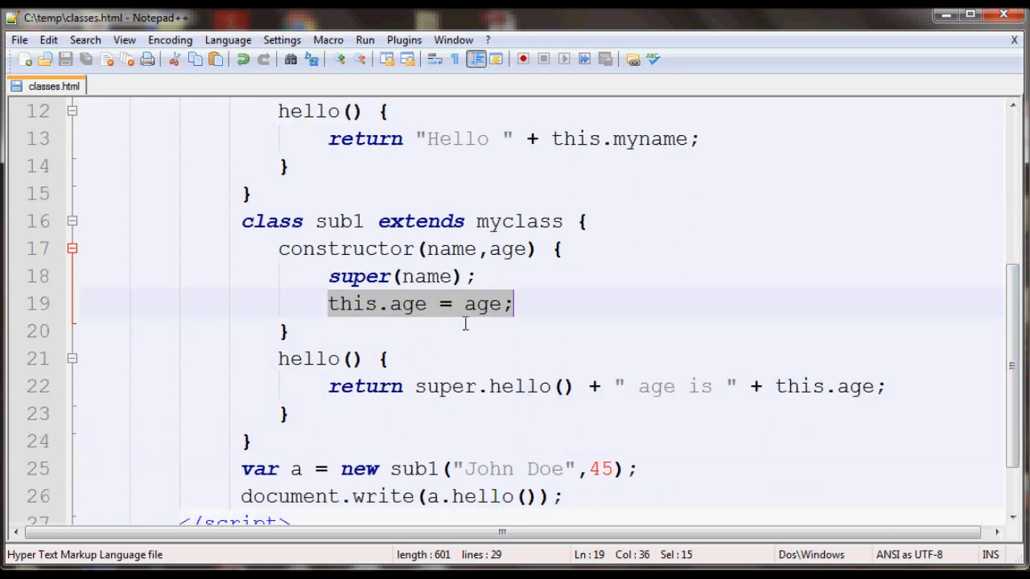
mouse_move(310, 359)
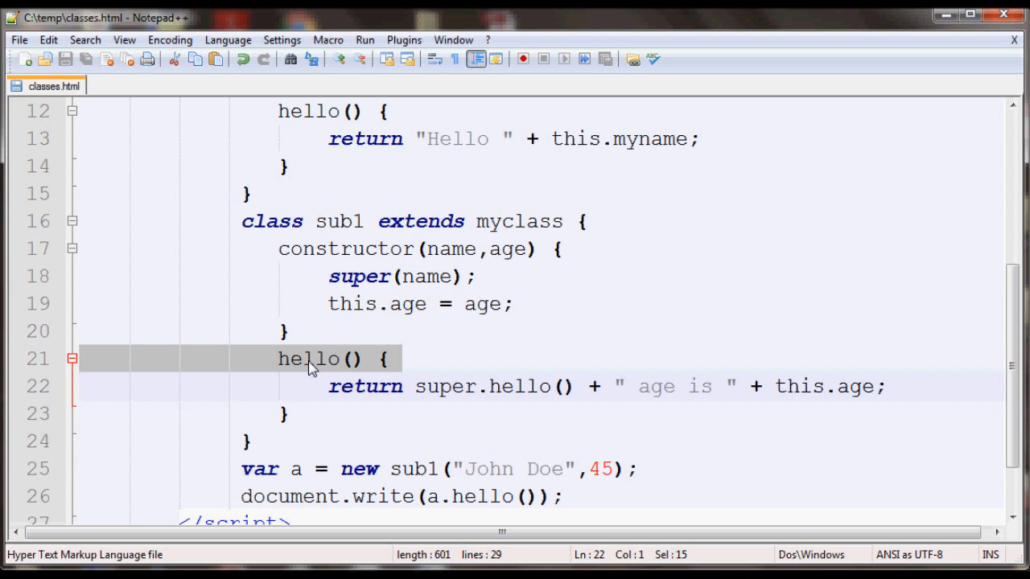
mouse_move(444, 394)
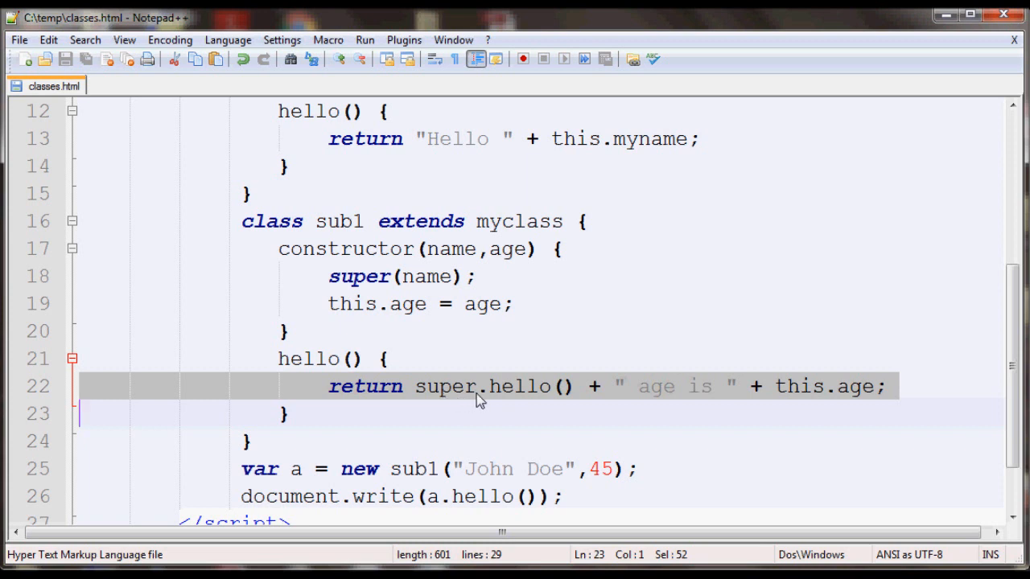
mouse_move(529, 397)
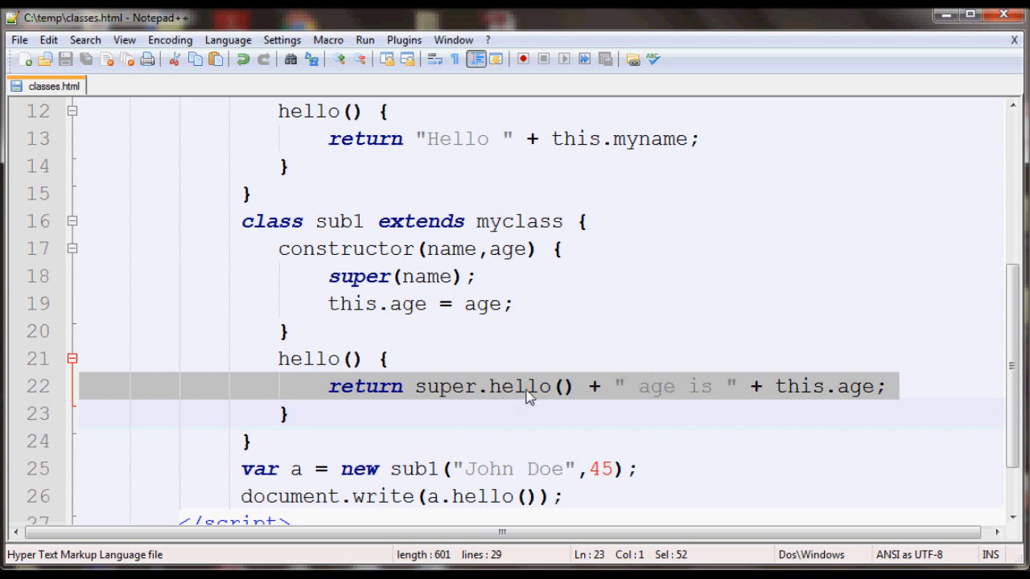